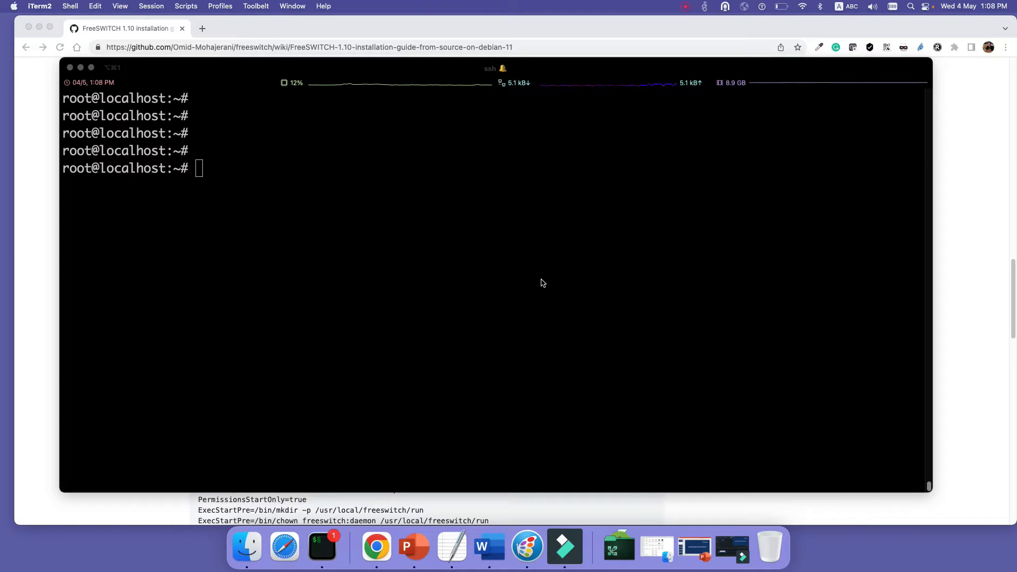
Change into /usr/local/freeswitch and list it with ls -alh to see root-owned subfolders.
{"action": "type", "text": "cd /"}
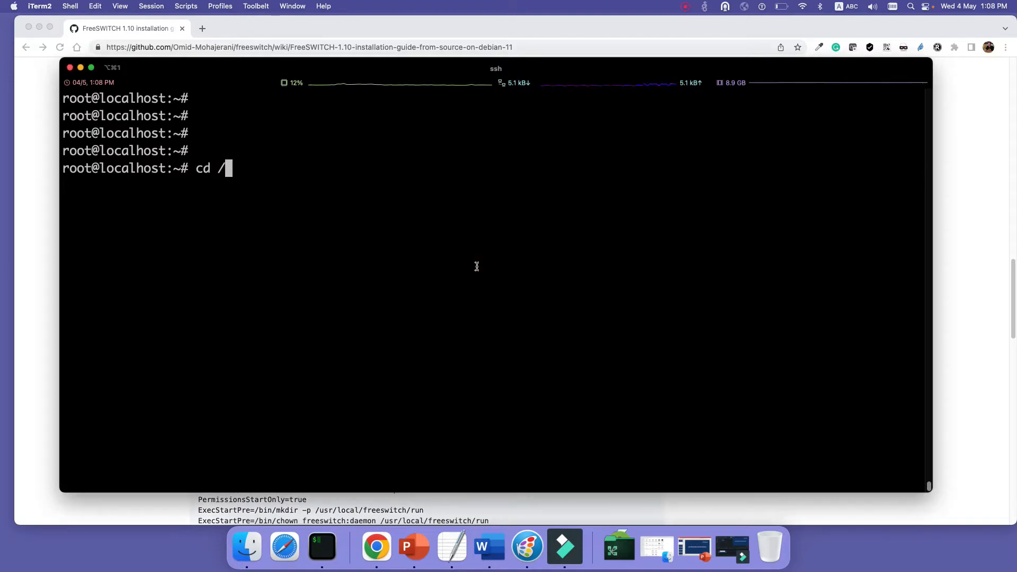
{"action": "type", "text": "usr/local/freeswitch/"}
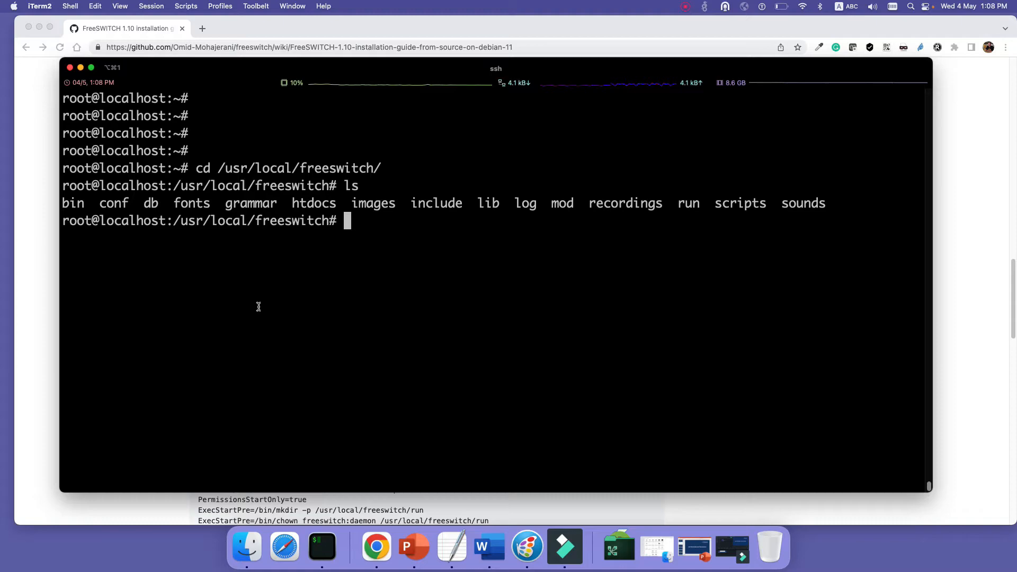
{"action": "type", "text": "cd"}
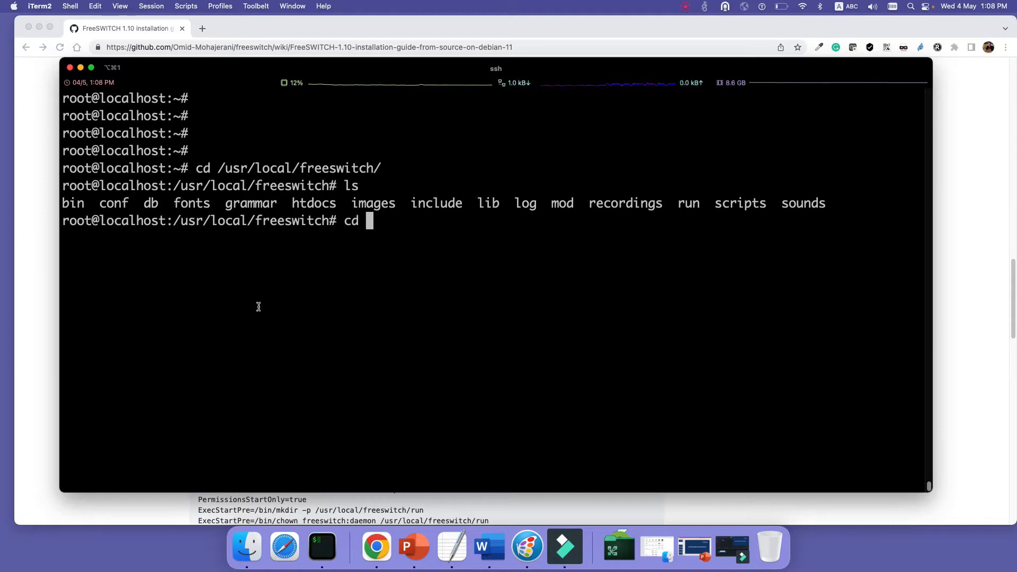
{"action": "type", "text": ".."}
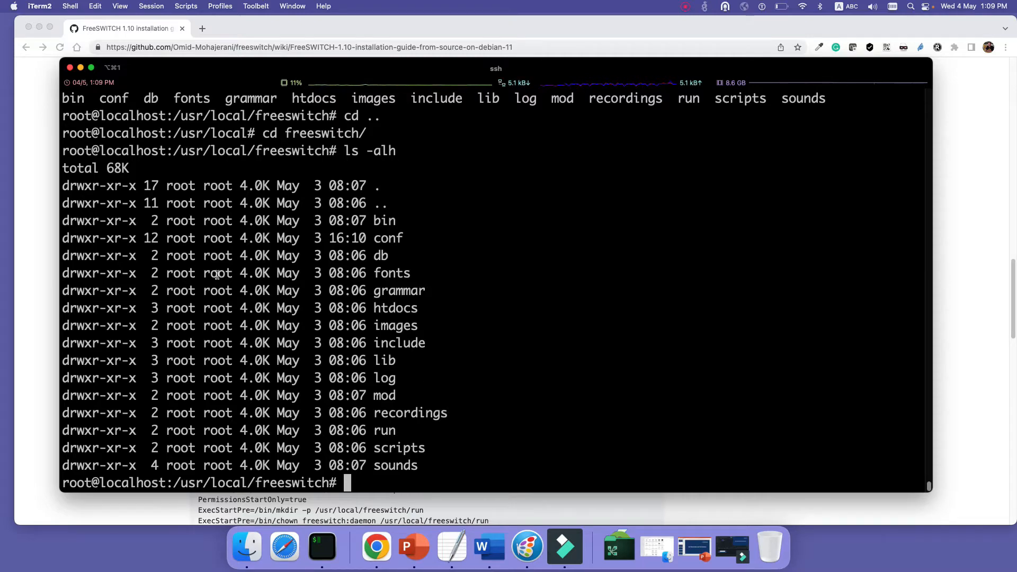
{"action": "mouse_move", "coordinate": [957, 290]}
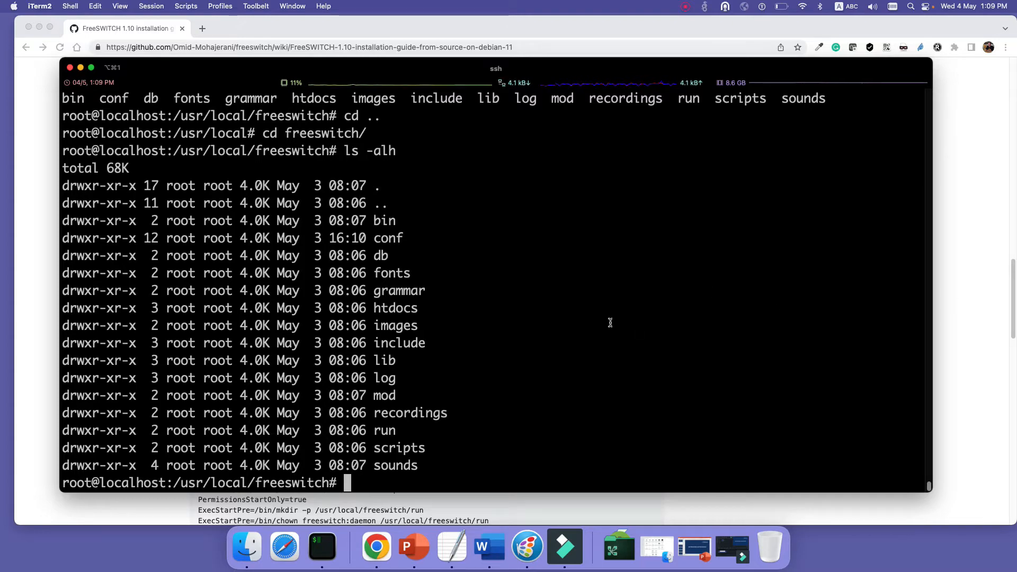
{"action": "mouse_move", "coordinate": [575, 329]}
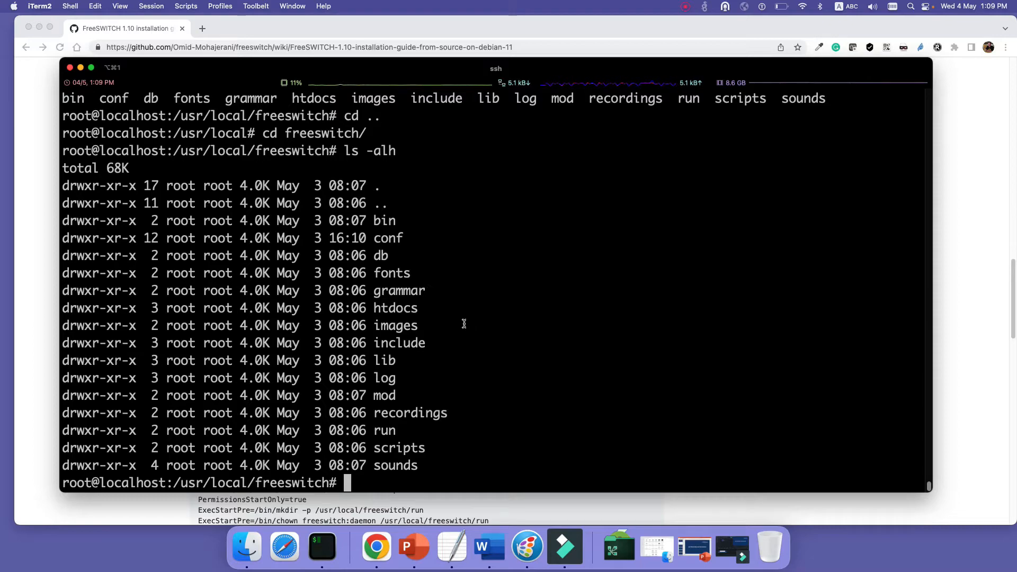
{"action": "mouse_move", "coordinate": [943, 302]}
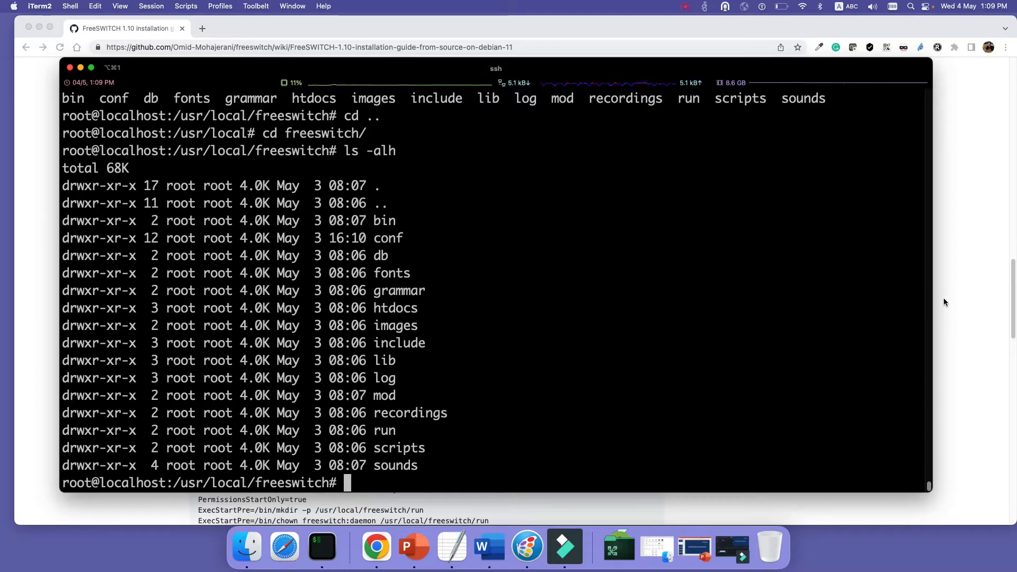
Bring up the FreeSWITCH guide and scroll to its Post-installation section.
{"action": "left_click", "coordinate": [375, 547]}
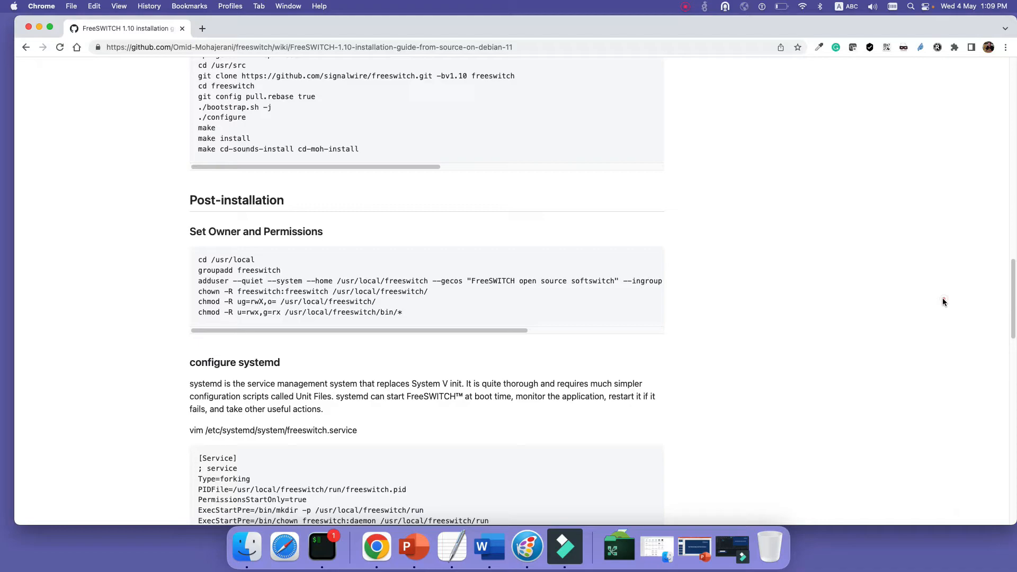
{"action": "mouse_move", "coordinate": [200, 278]}
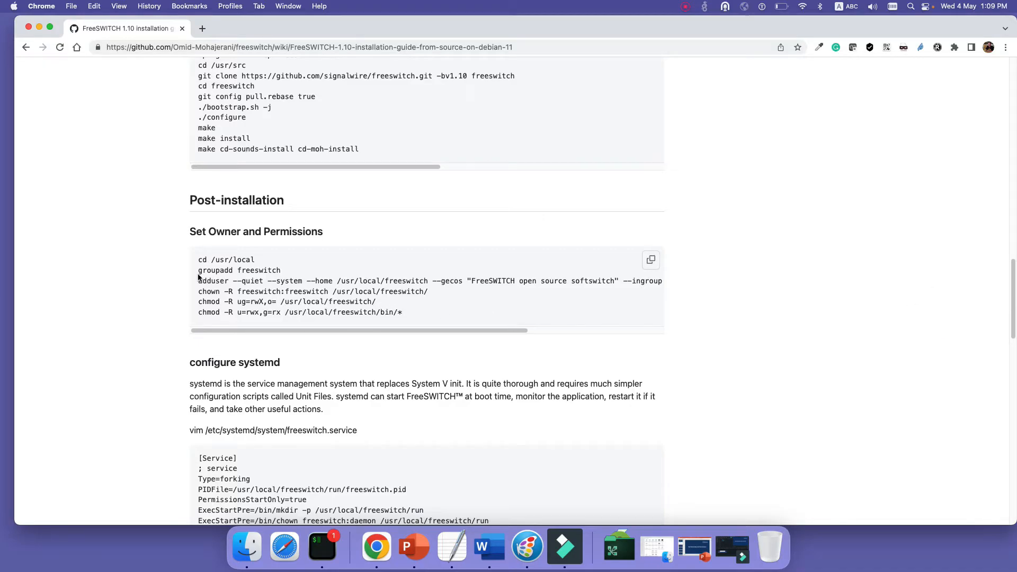
{"action": "double_click", "coordinate": [238, 270]}
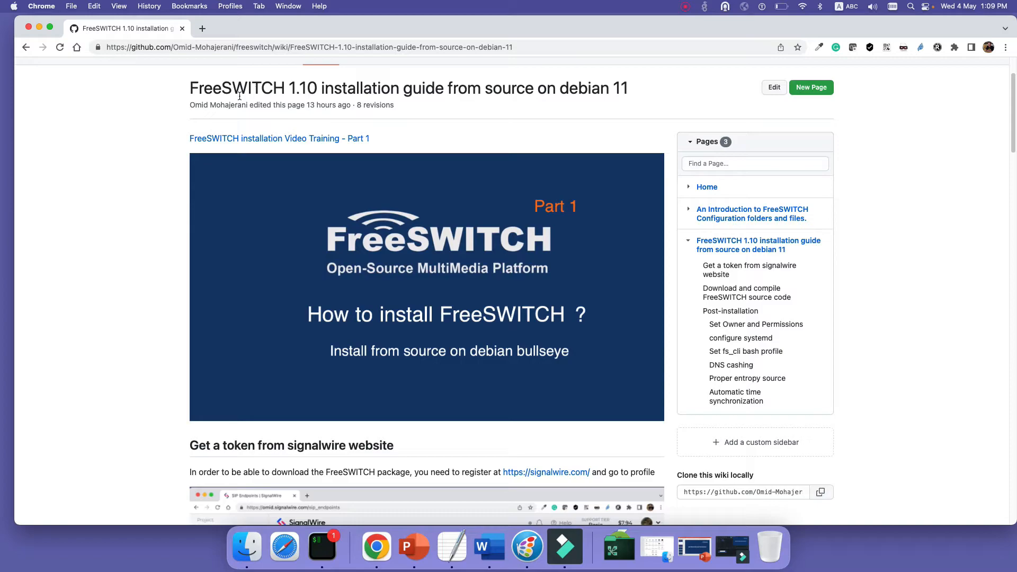
{"action": "scroll", "scroll_direction": "down", "scroll_amount": 3}
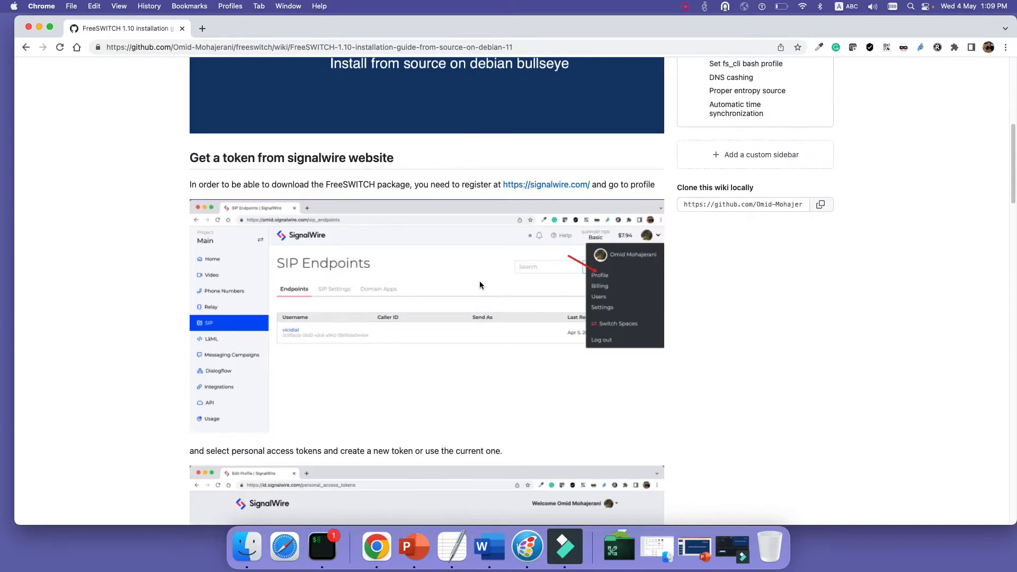
{"action": "scroll", "scroll_direction": "down", "scroll_amount": 3}
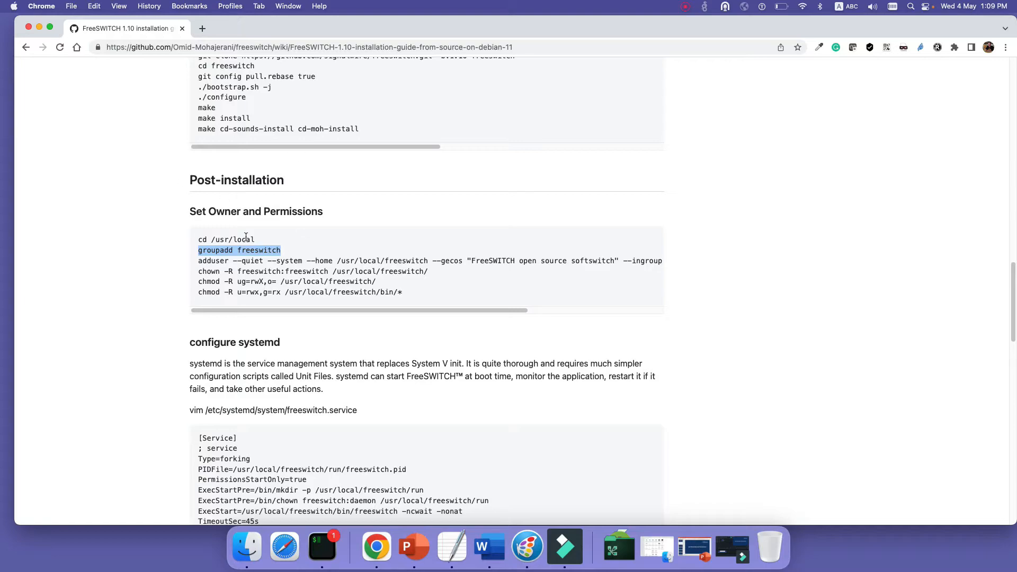
{"action": "left_click", "coordinate": [260, 256]}
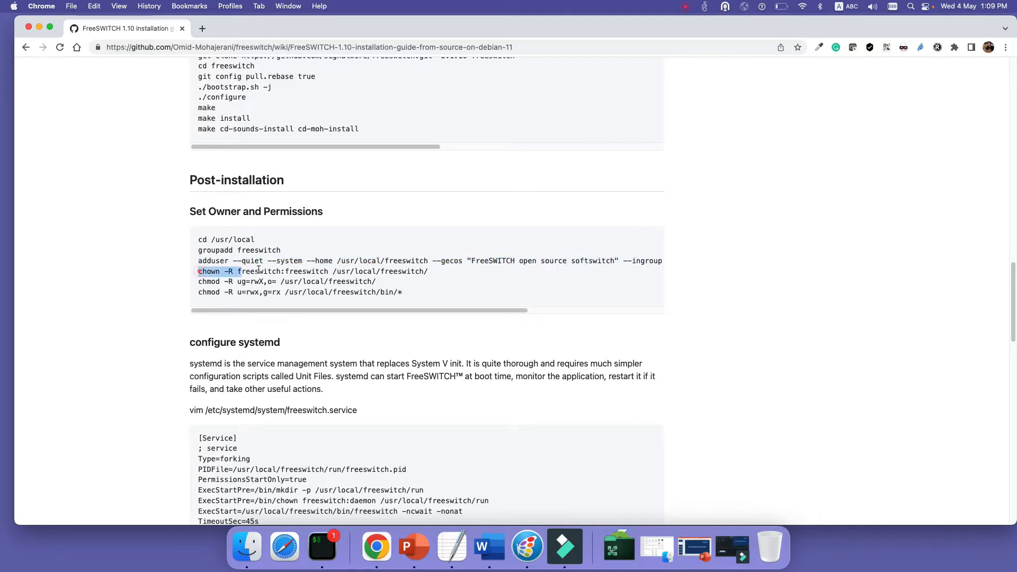
Select the whole Set Owner and Permissions chown block and return to the terminal.
{"action": "left_click_drag", "start_coordinate": [199, 271], "coordinate": [426, 272]}
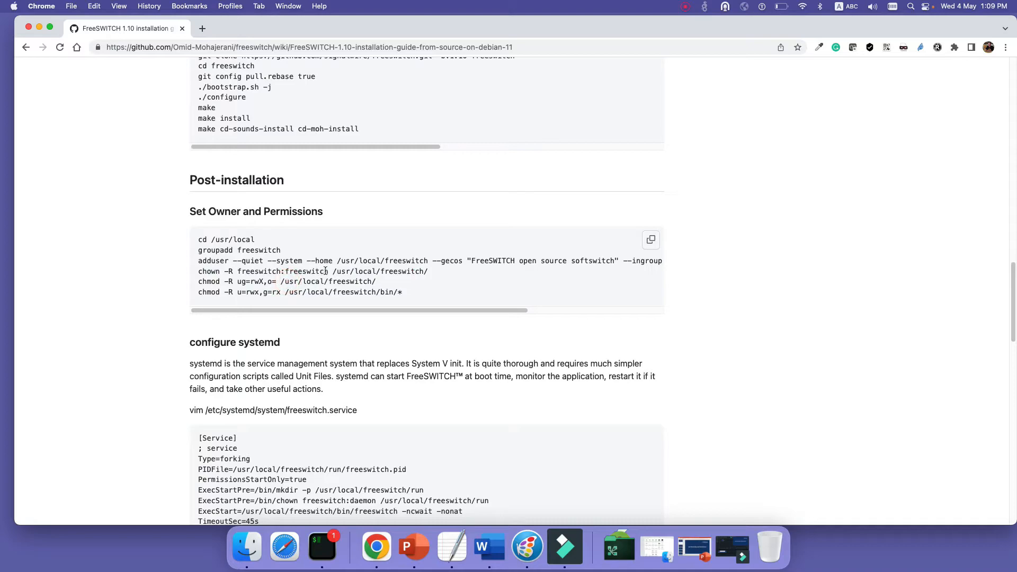
{"action": "double_click", "coordinate": [282, 271]}
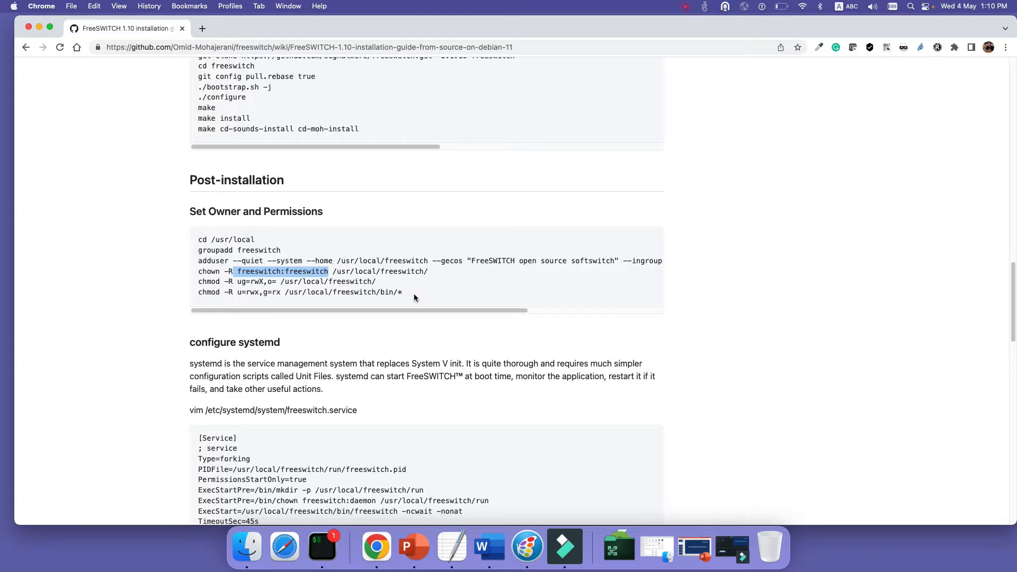
{"action": "left_click_drag", "start_coordinate": [198, 239], "coordinate": [403, 292]}
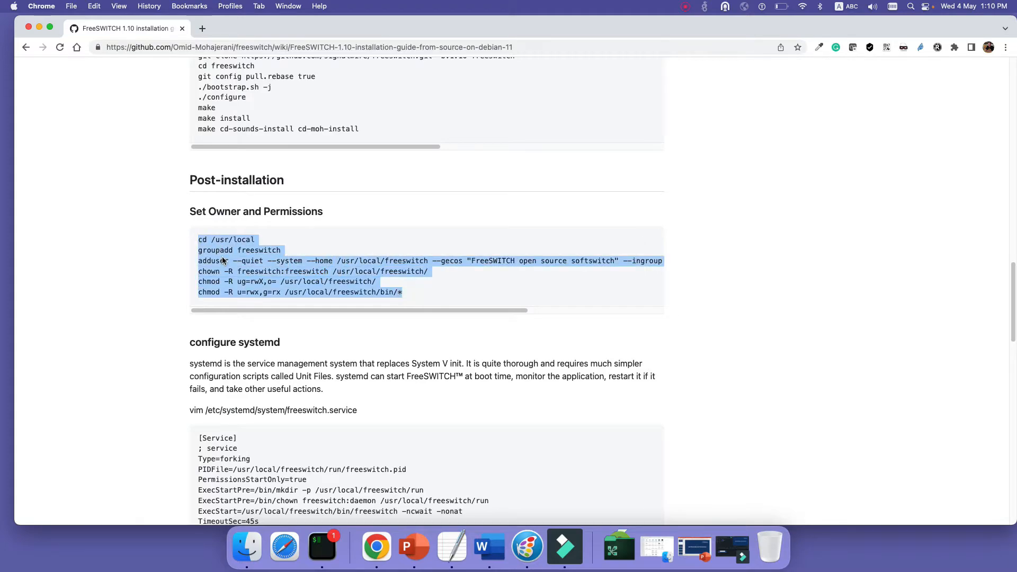
{"action": "left_click", "coordinate": [321, 547]}
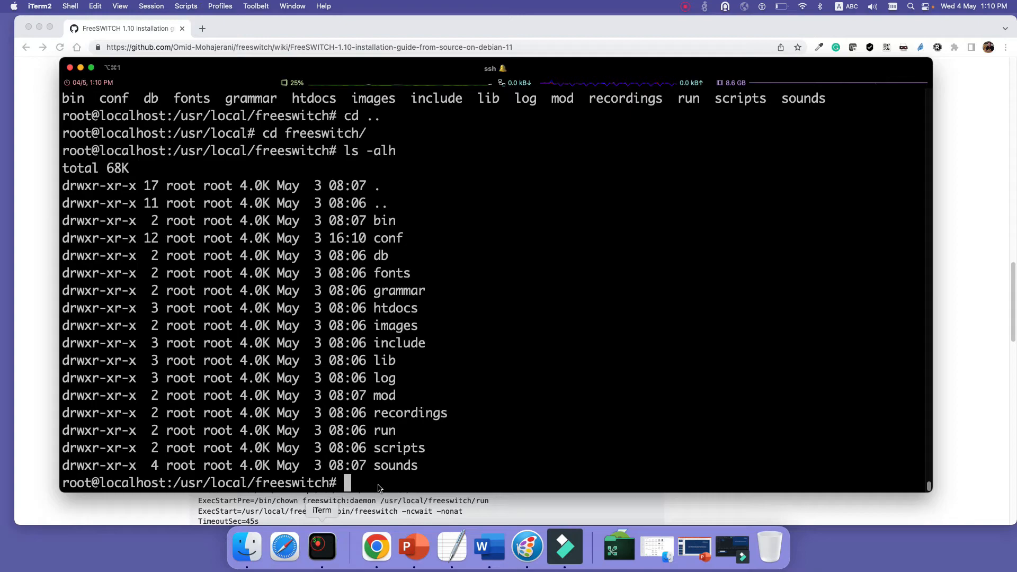
Run the pasted freeswitch user/group ownership commands, then re-list the directory with ls -alh.
{"action": "type", "text": "cd /usr/local"}
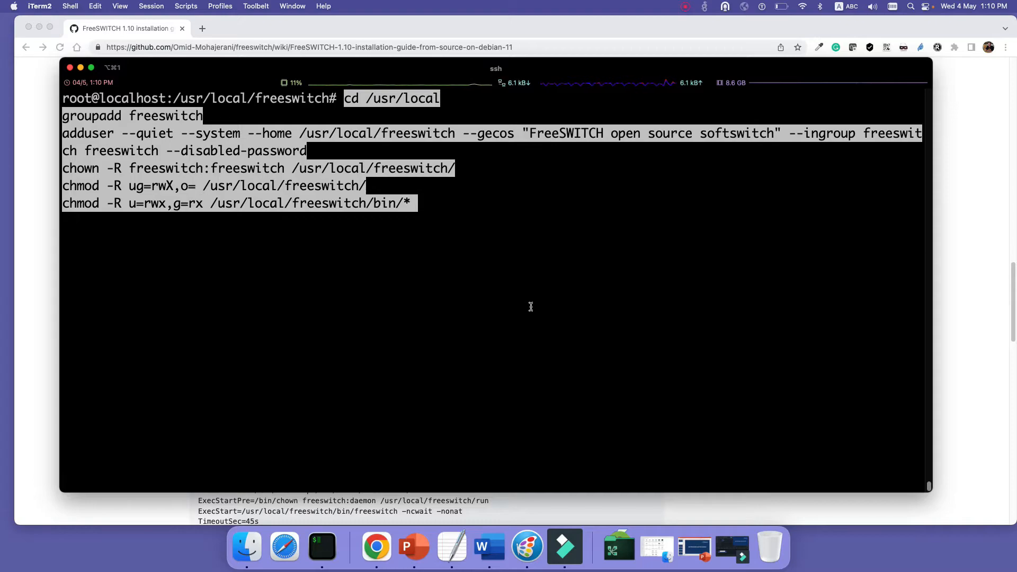
{"action": "key", "text": "Return"}
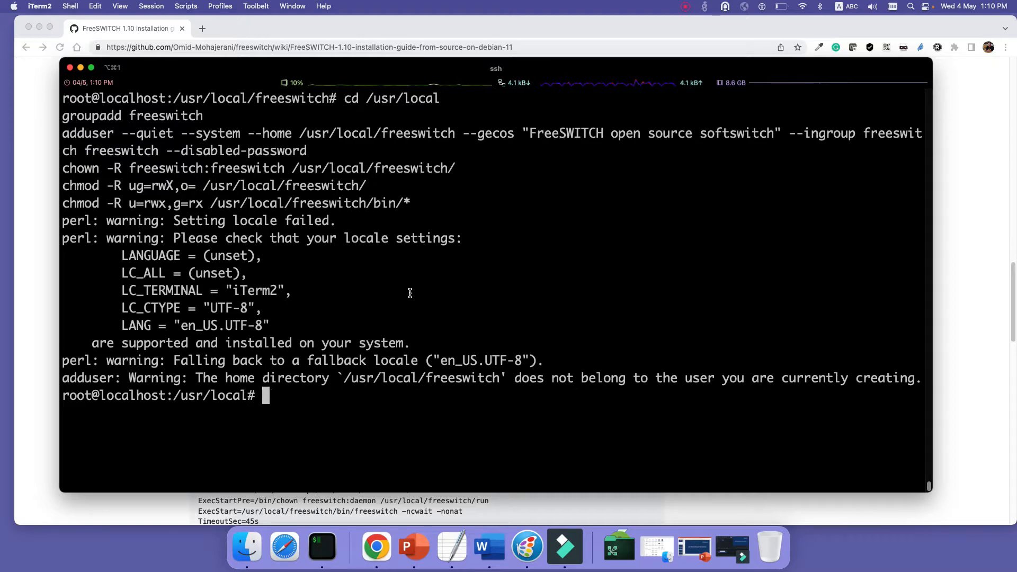
{"action": "type", "text": "cd"}
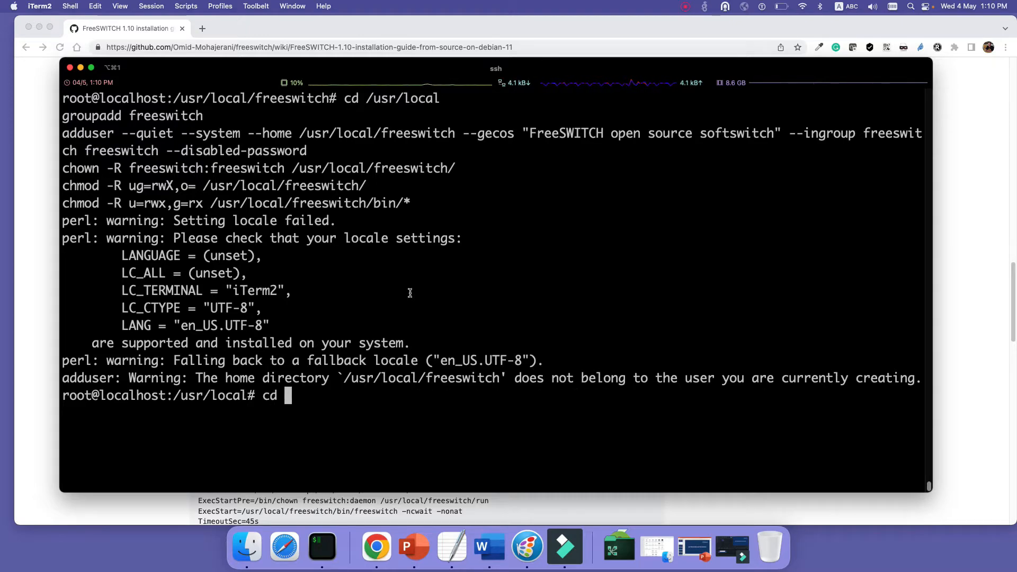
{"action": "key", "text": "Enter"}
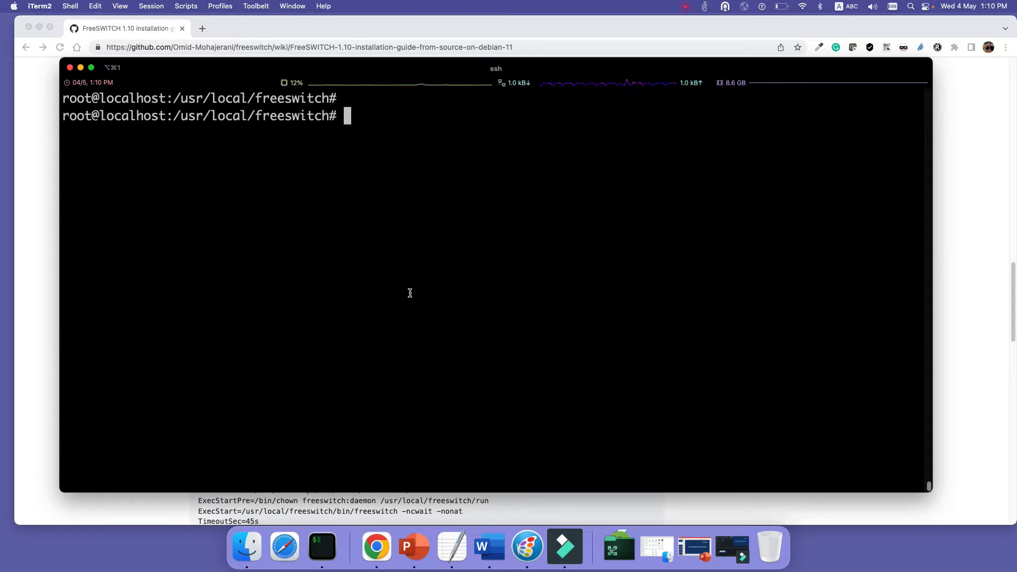
{"action": "type", "text": "ls -alh"}
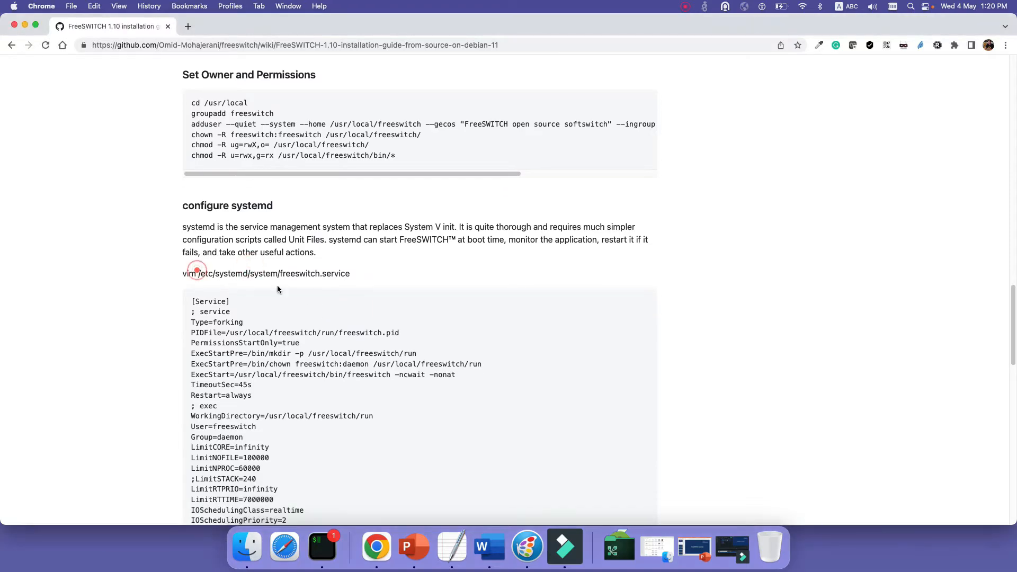
Copy the [Service]…[Install] freeswitch.service unit text from the guide and return to iTerm2.
{"action": "scroll", "scroll_direction": "down", "scroll_amount": 3}
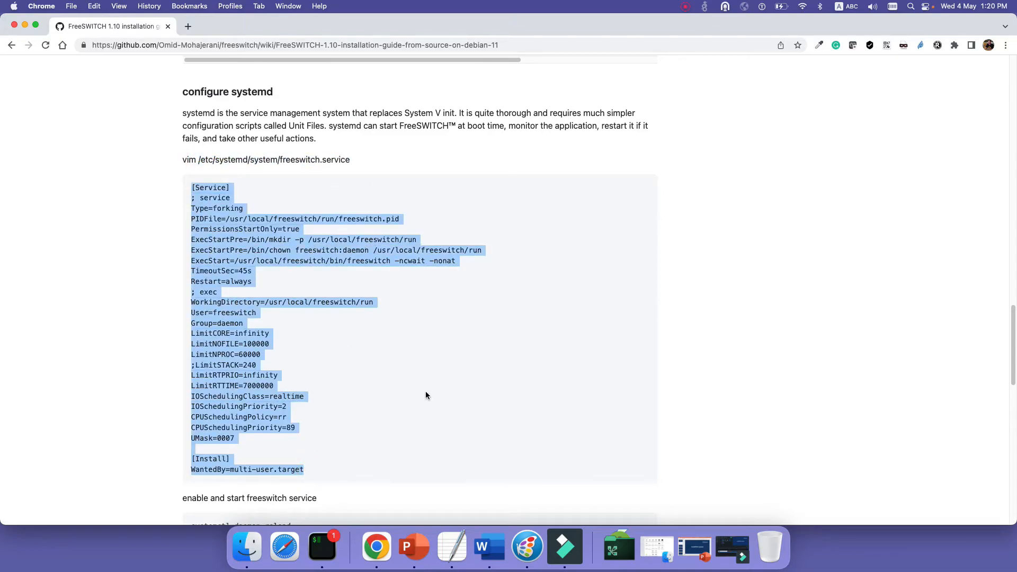
{"action": "left_click", "coordinate": [321, 546]}
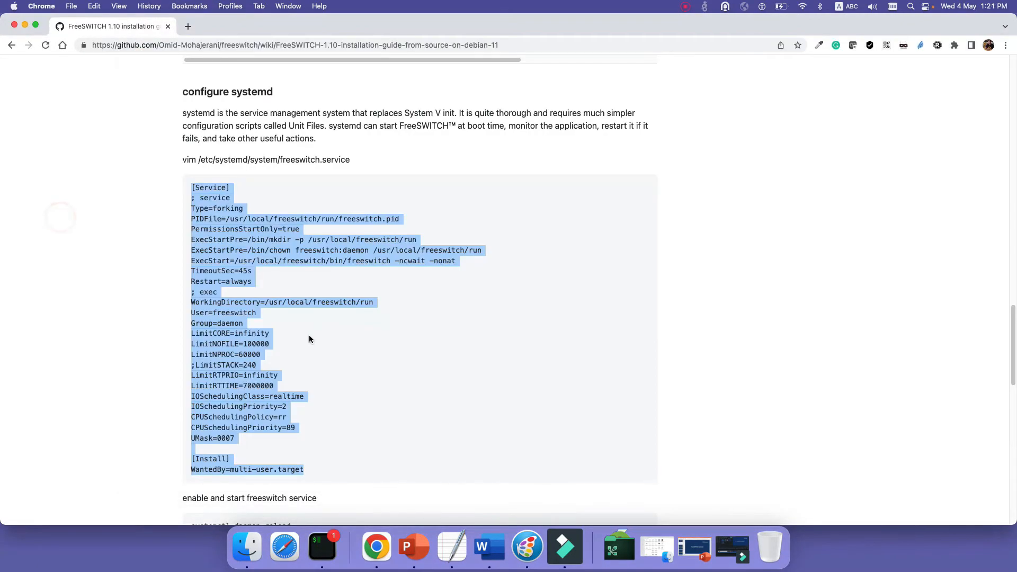
{"action": "right_click", "coordinate": [308, 339]}
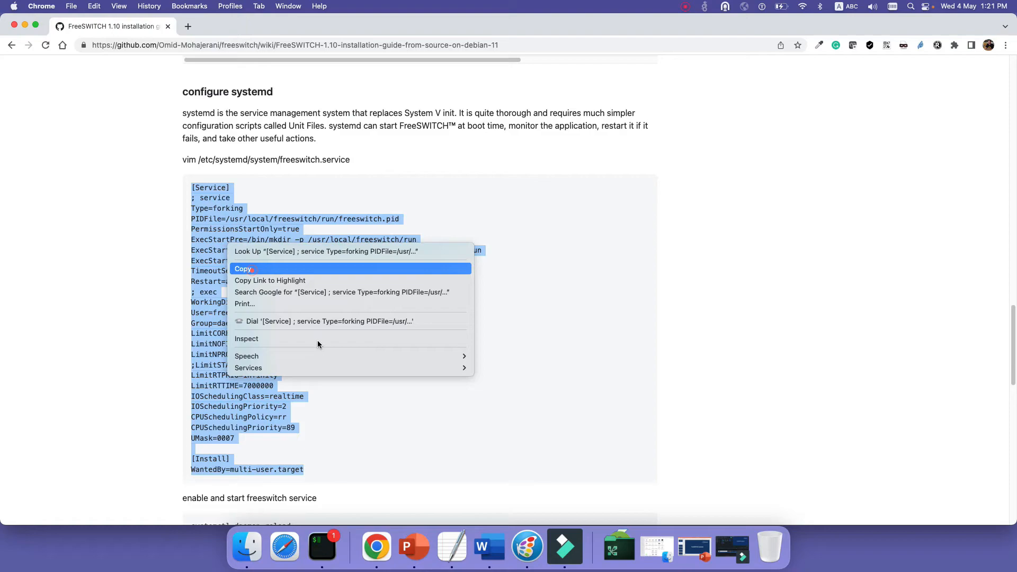
{"action": "left_click", "coordinate": [244, 268]}
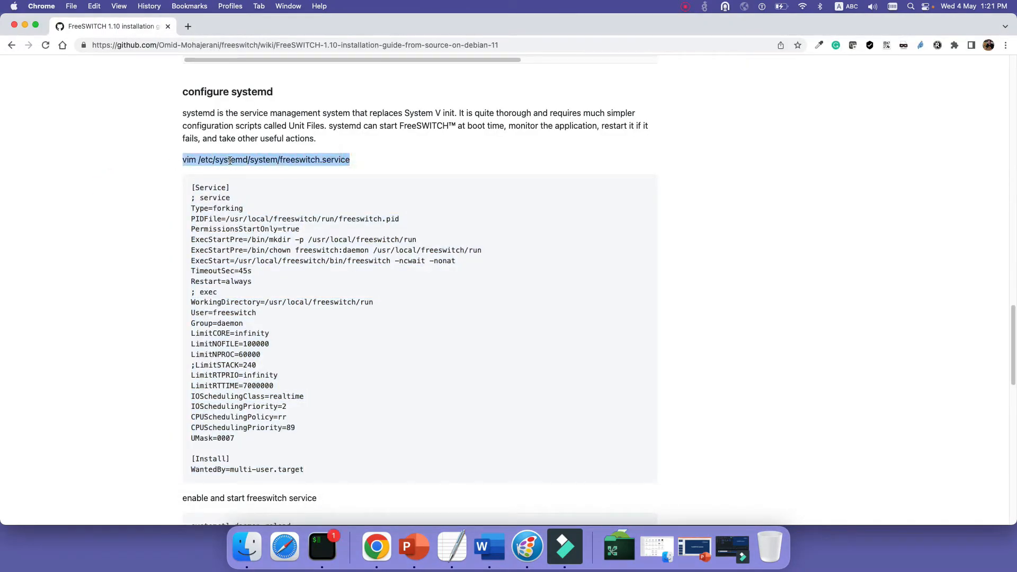
{"action": "left_click", "coordinate": [322, 546]}
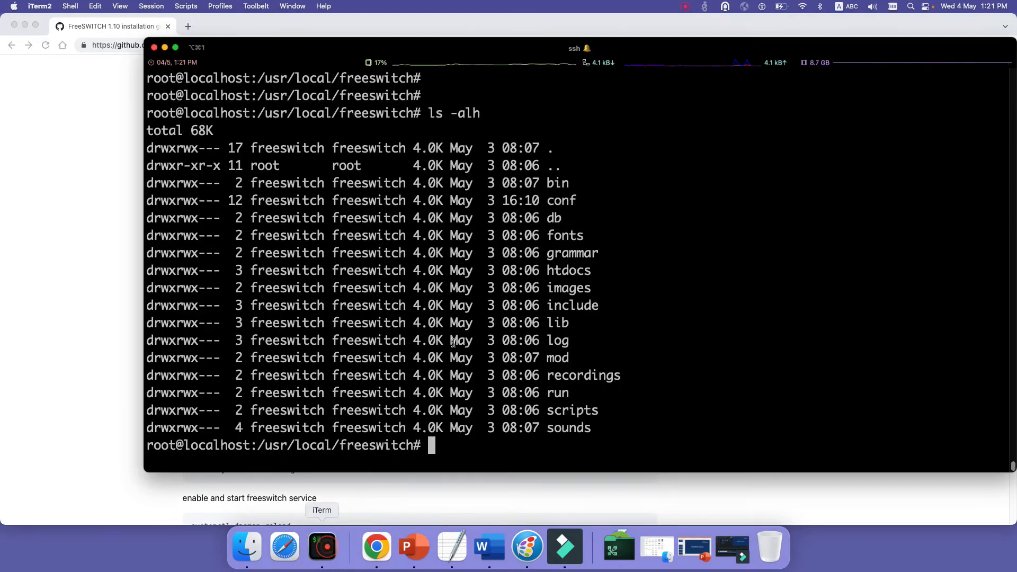
Open /etc/systemd/system/freeswitch.service in vim and paste the unit definition into it.
{"action": "type", "text": "cle"}
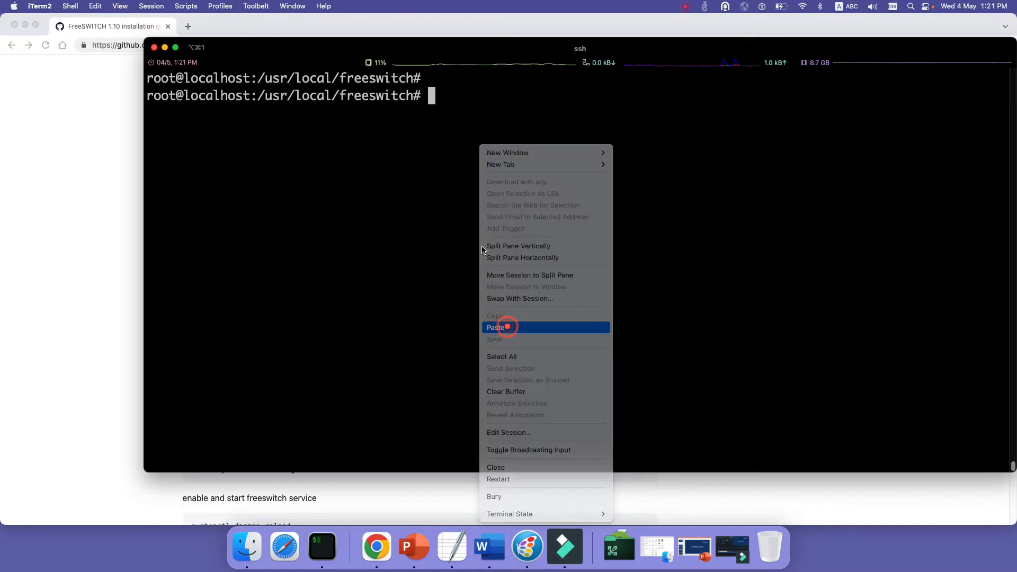
{"action": "left_click", "coordinate": [496, 328]}
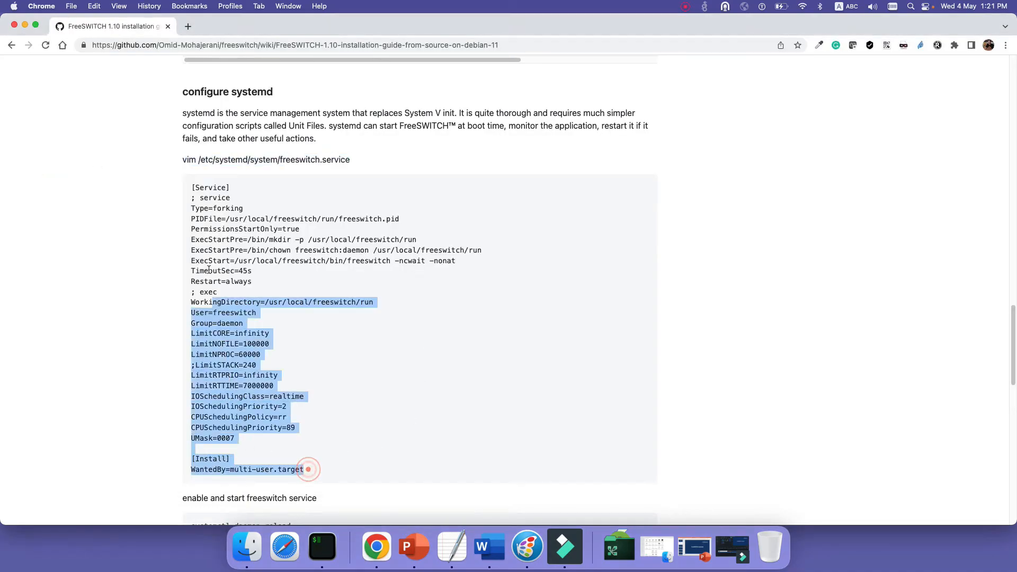
{"action": "right_click", "coordinate": [308, 469]}
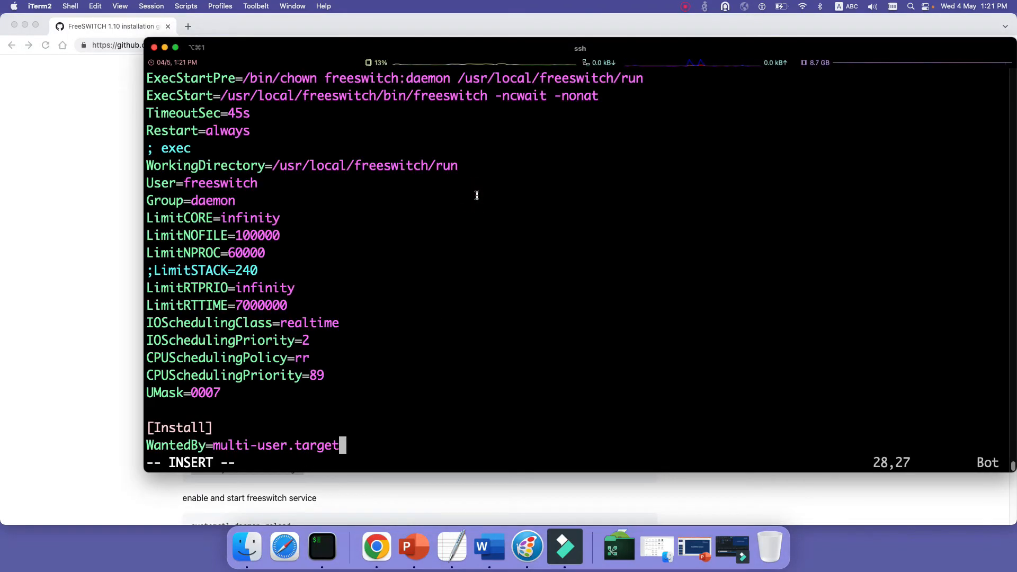
{"action": "key", "text": "Escape"}
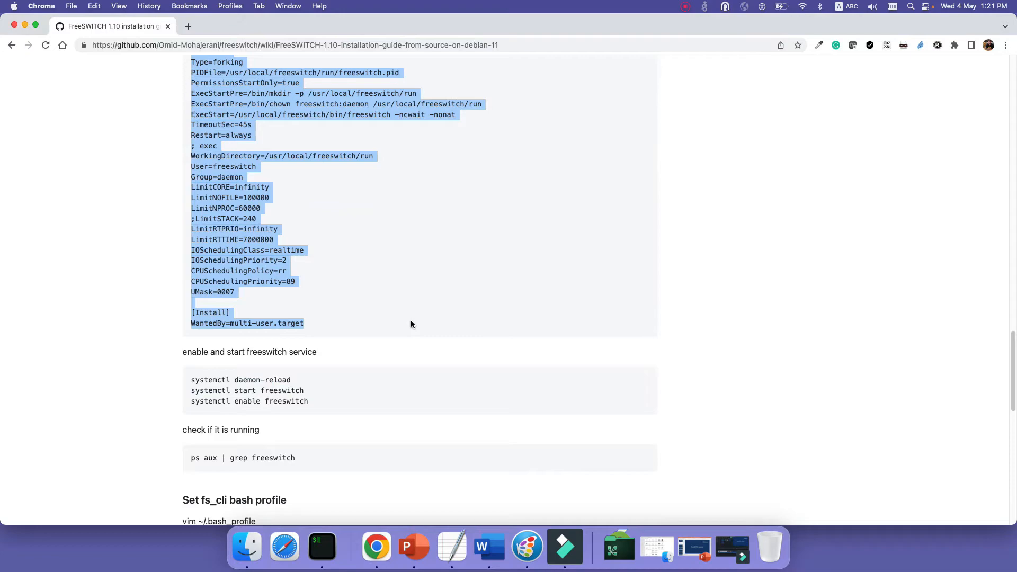
Clear the screen, run systemctl daemon-reload and start the freeswitch service.
{"action": "scroll", "scroll_direction": "down", "scroll_amount": 3}
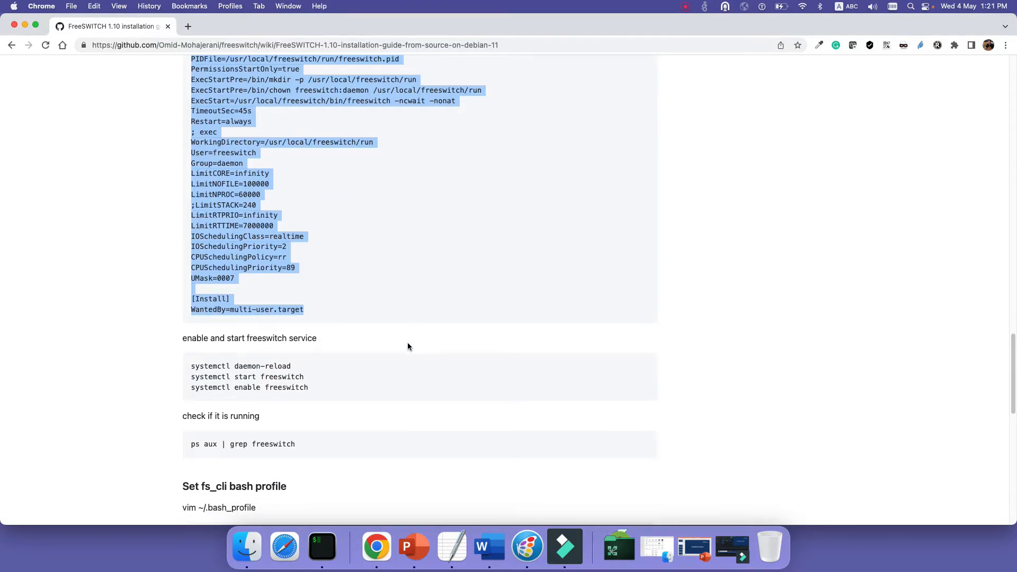
{"action": "double_click", "coordinate": [240, 365]}
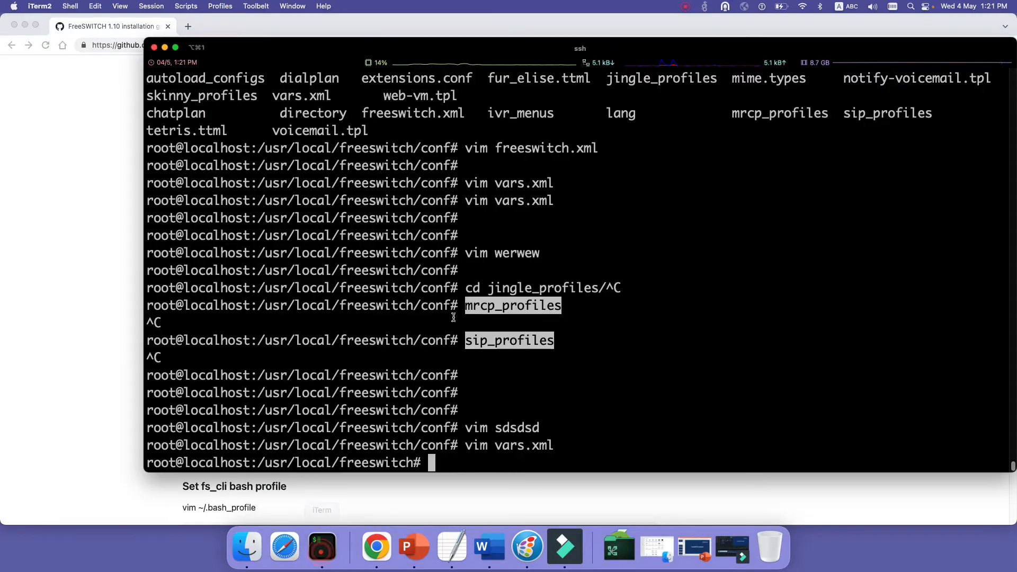
{"action": "type", "text": "cle"}
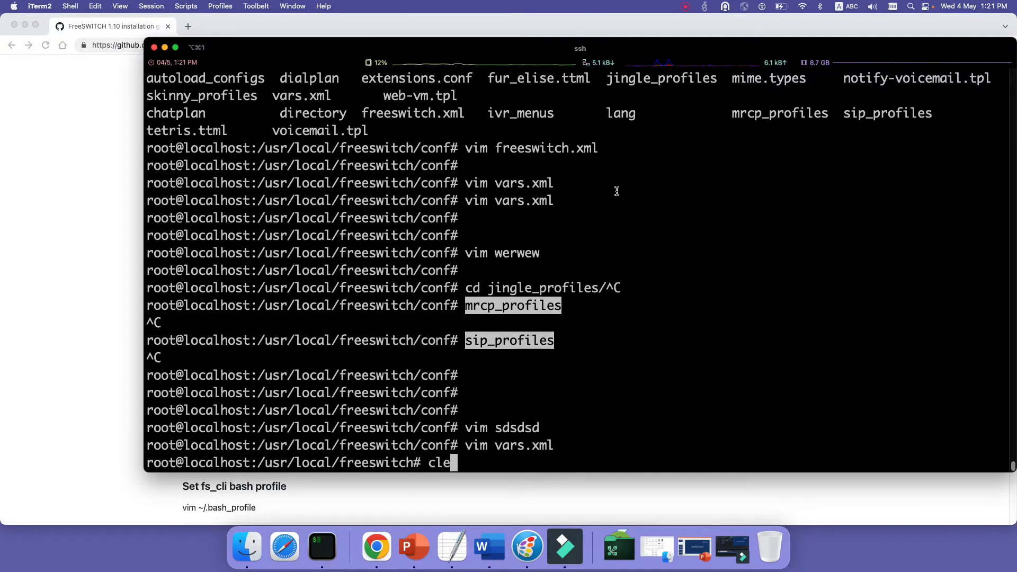
{"action": "key", "text": "Return"}
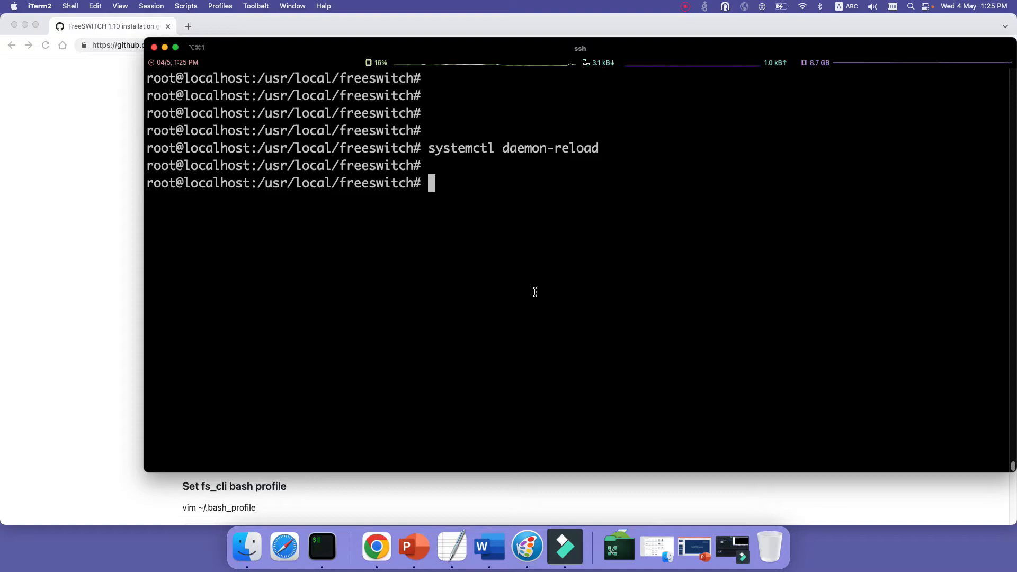
{"action": "type", "text": "systemctl"}
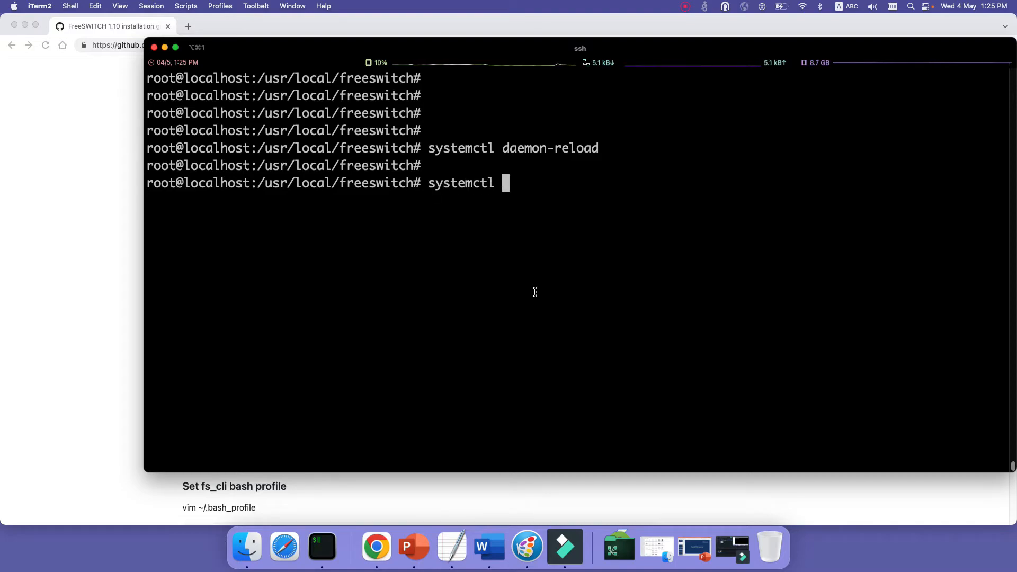
{"action": "type", "text": "start freeswitch"}
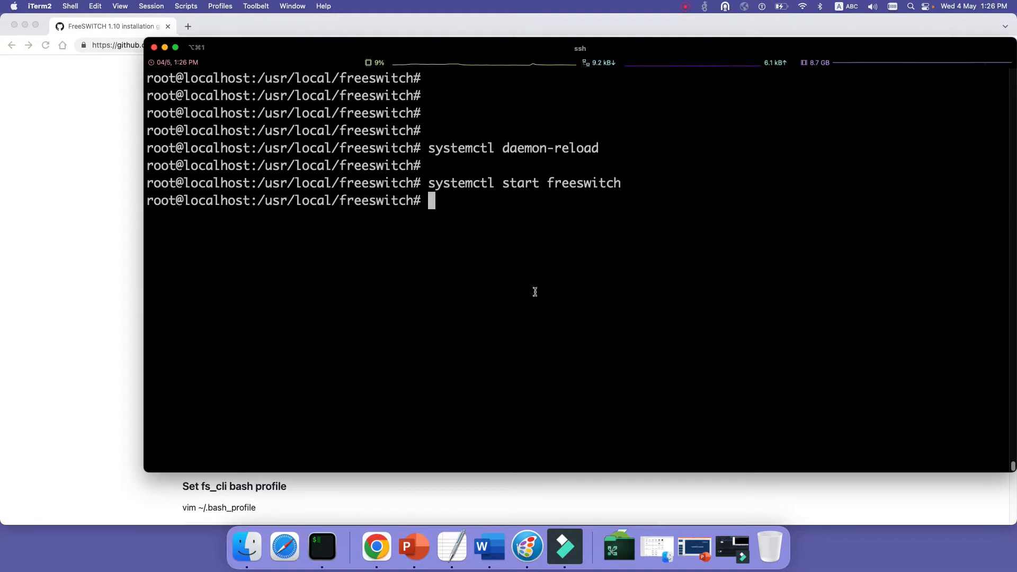
Check systemctl status freeswitch shows active (running), then systemctl enable freeswitch.
{"action": "type", "text": "syst"}
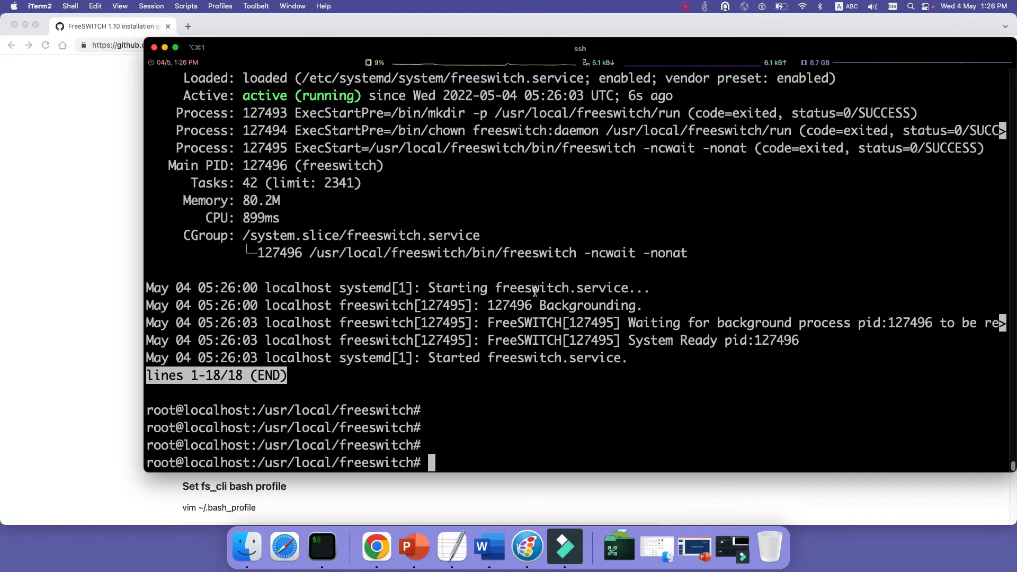
{"action": "type", "text": "c"}
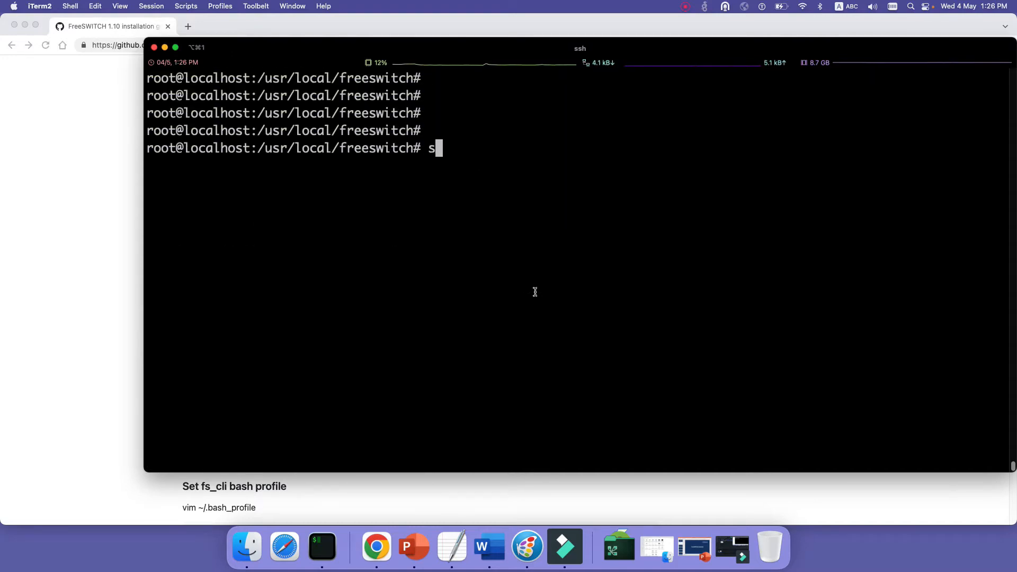
{"action": "type", "text": "ystemctl enable freeswitch"}
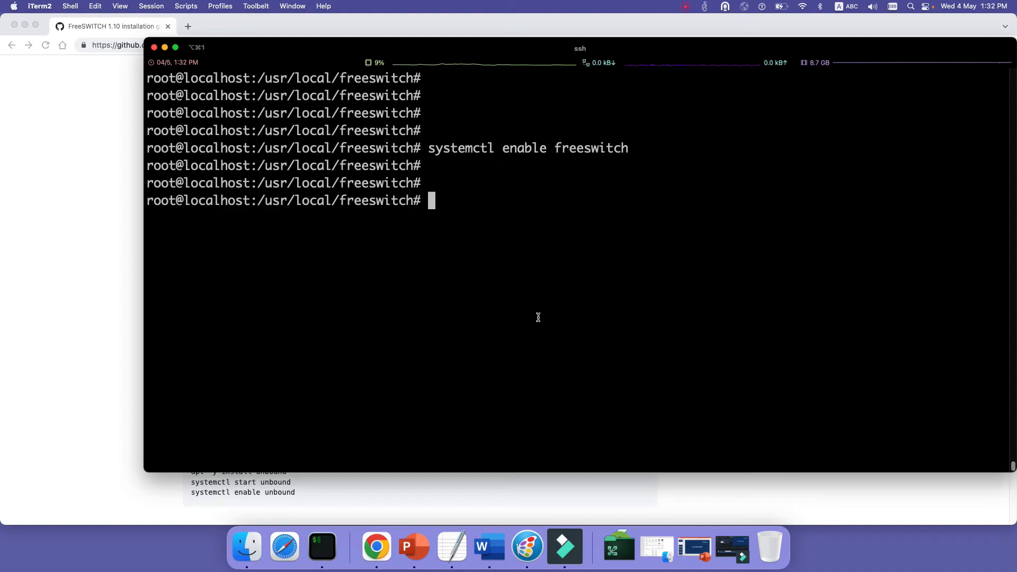
Move into the bin directory and run ./fs_cli to reach the freeswitch@localhost prompt.
{"action": "type", "text": "pwd"}
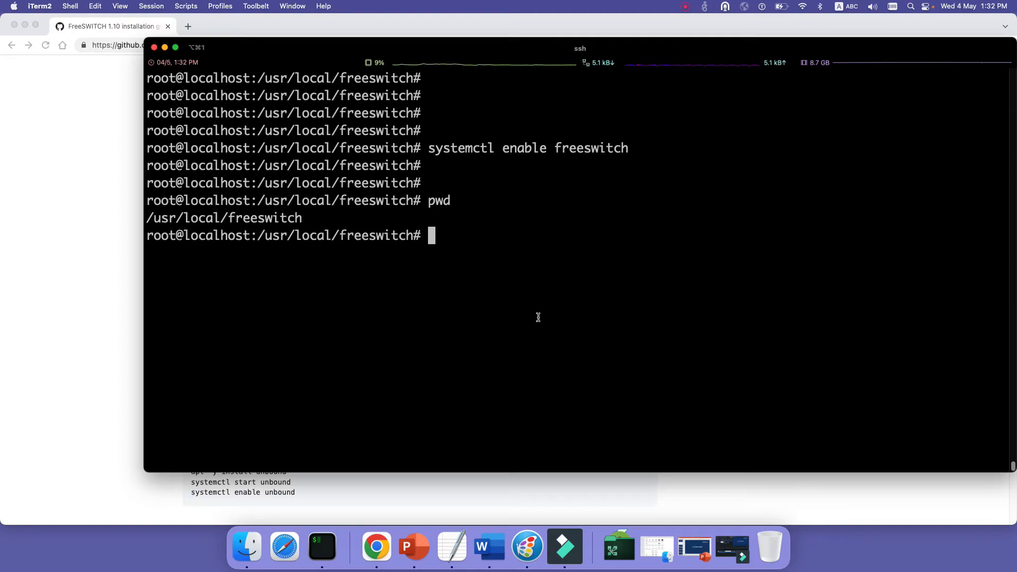
{"action": "type", "text": "cd bin/"}
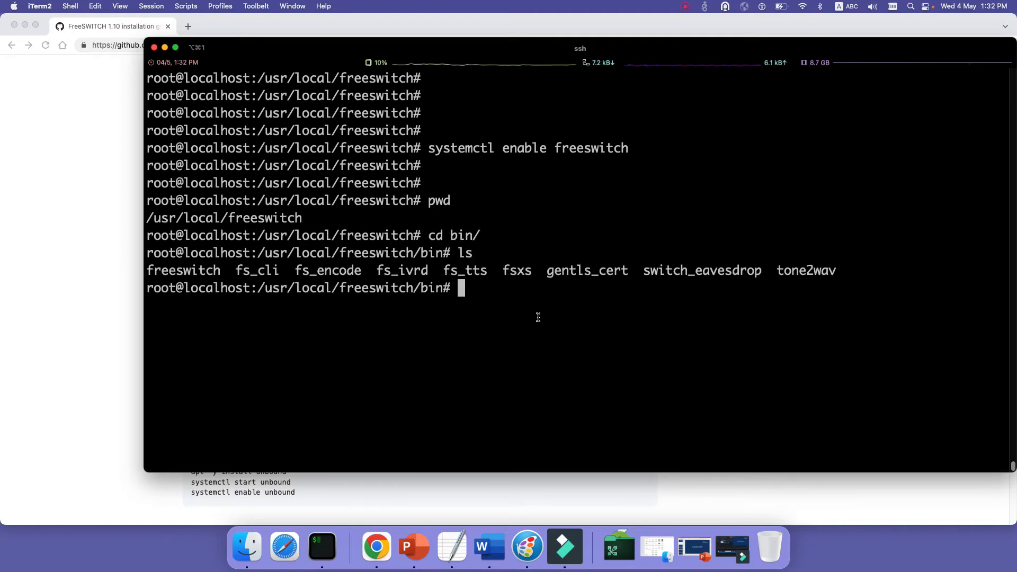
{"action": "type", "text": "./"}
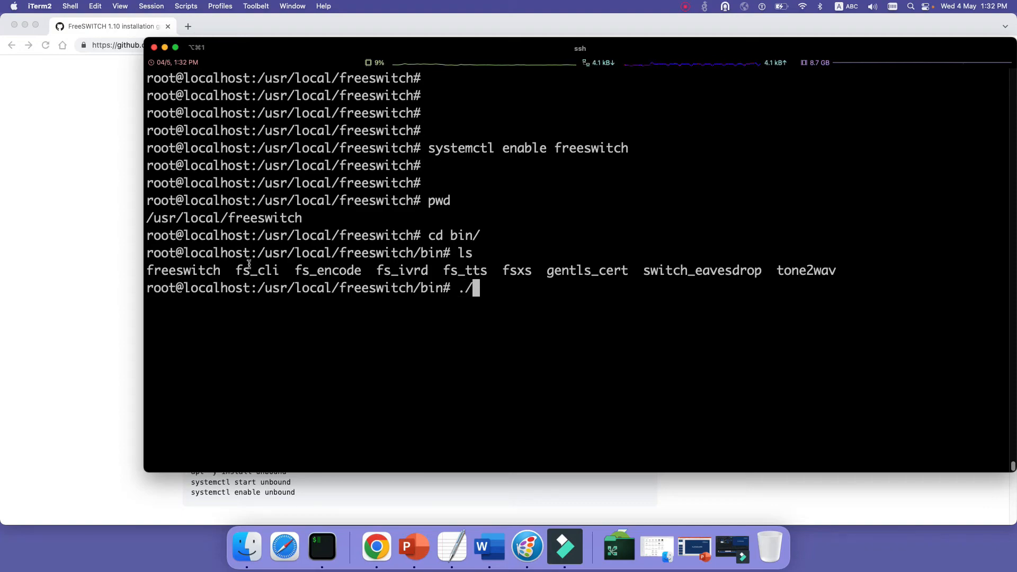
{"action": "double_click", "coordinate": [256, 270]}
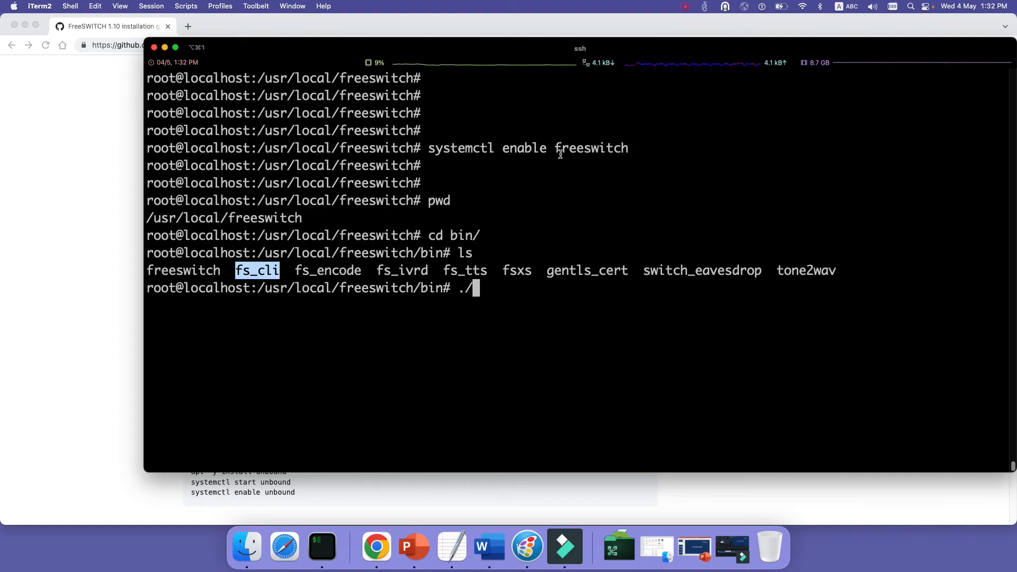
{"action": "type", "text": "fs_cli"}
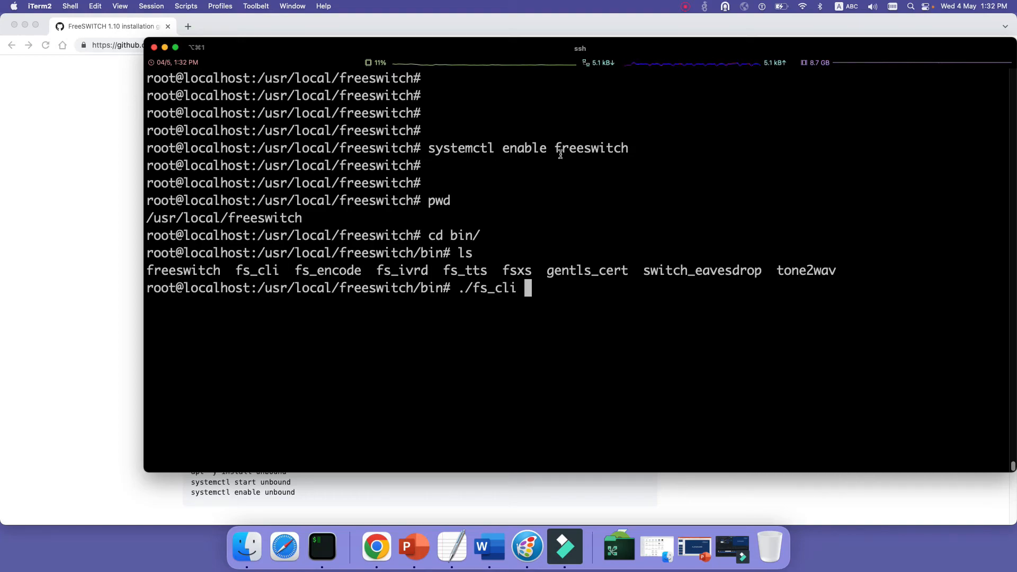
{"action": "key", "text": "Return"}
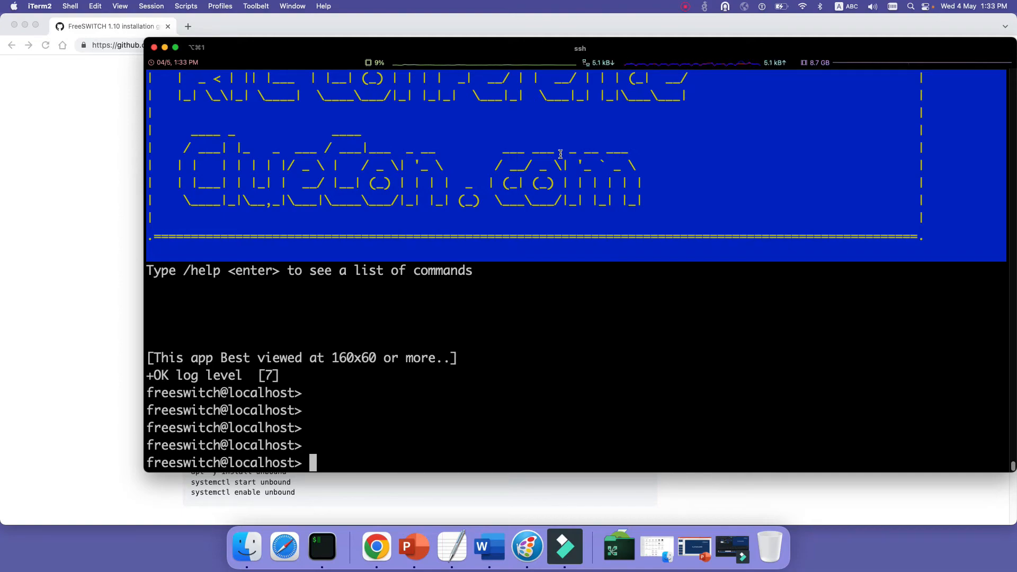
View /help in fs_cli, then exit the console with ... back to the bin shell.
{"action": "type", "text": "/help"}
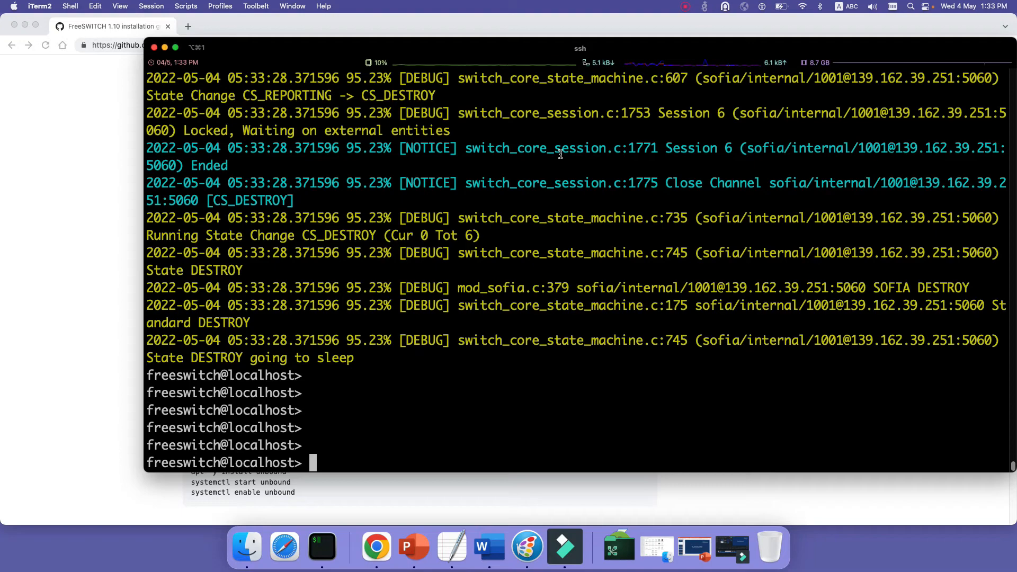
{"action": "type", "text": ".."}
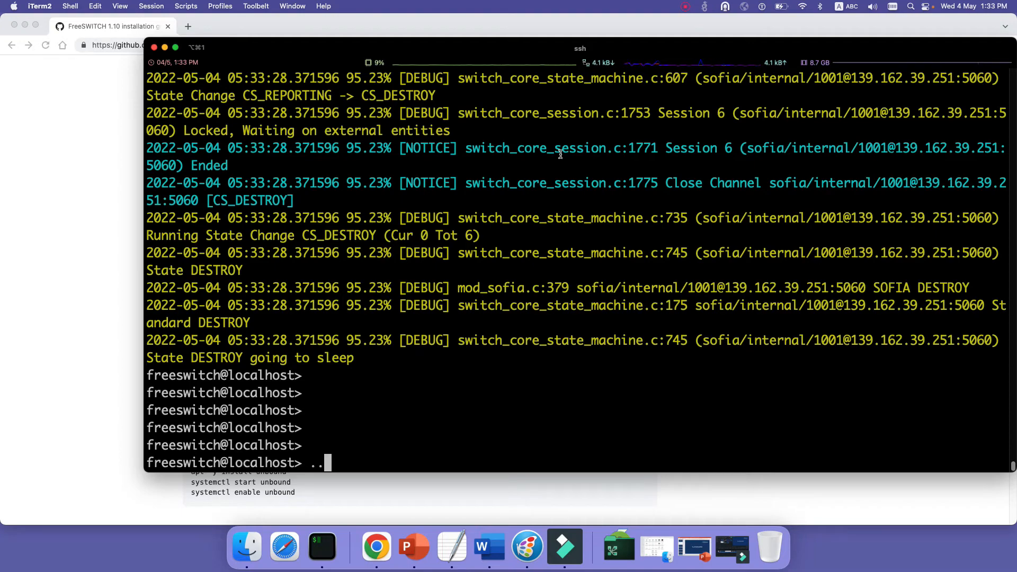
{"action": "type", "text": "."}
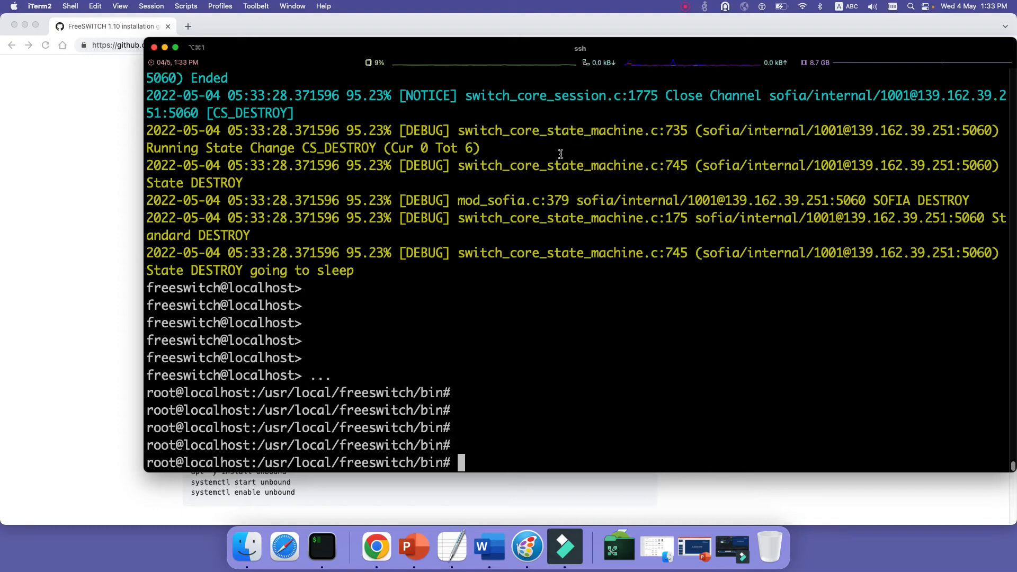
Copy the vim ~/.bash_profile command from the guide and switch back to iTerm2.
{"action": "type", "text": "ls"}
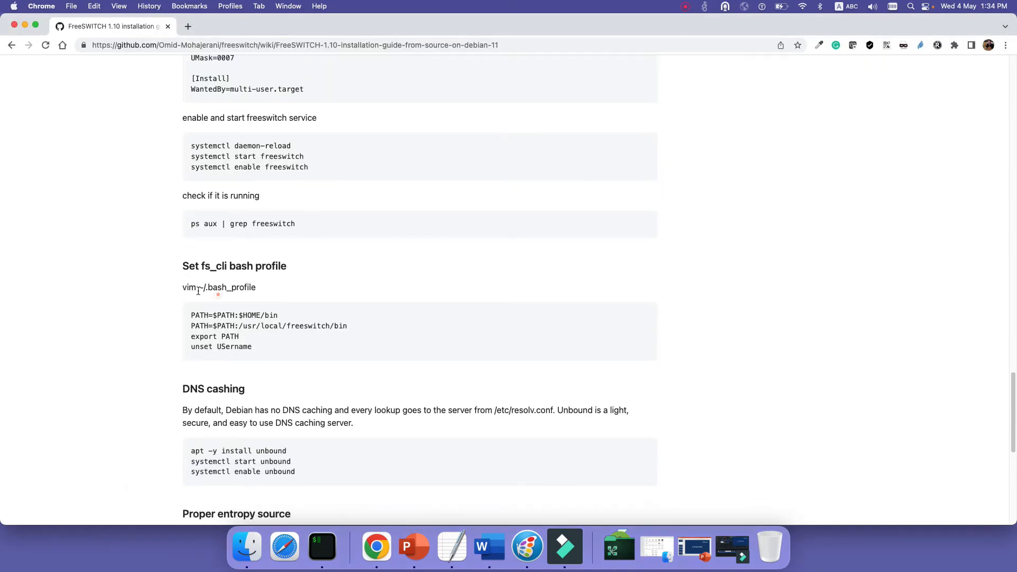
{"action": "right_click", "coordinate": [218, 287]}
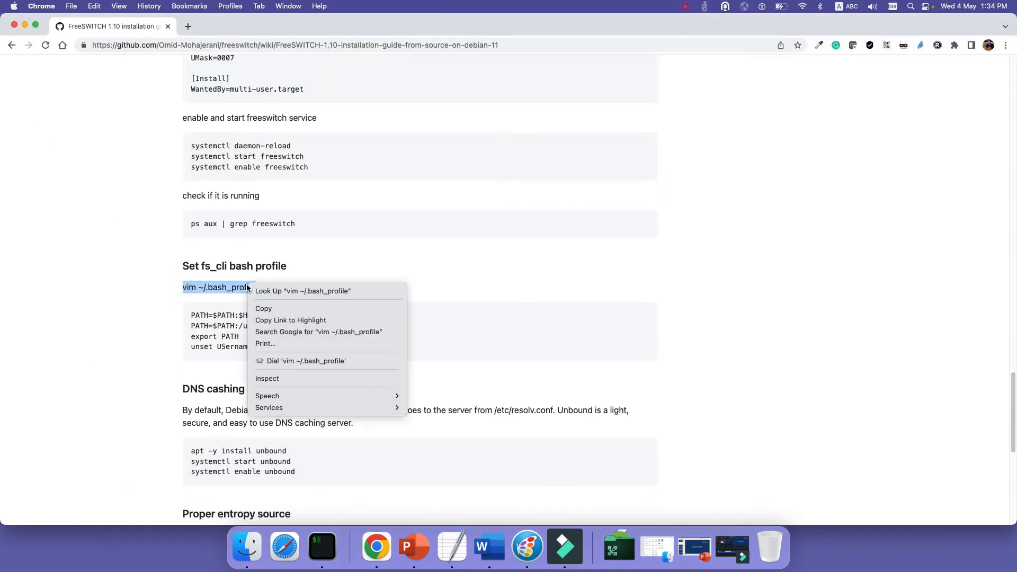
{"action": "left_click", "coordinate": [321, 547]}
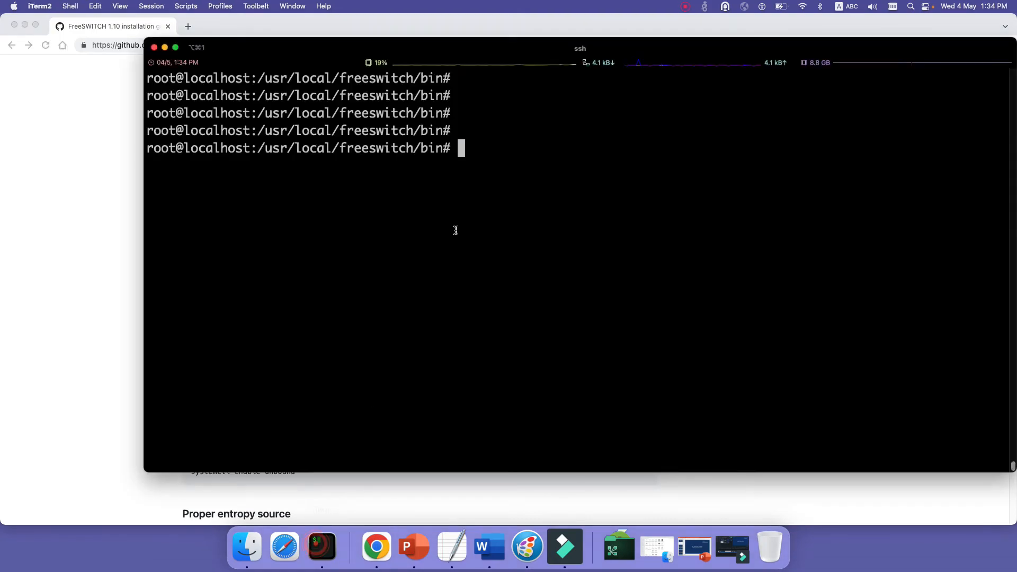
From /root, run fs_cli and find the command is not found.
{"action": "type", "text": "cd /root/"}
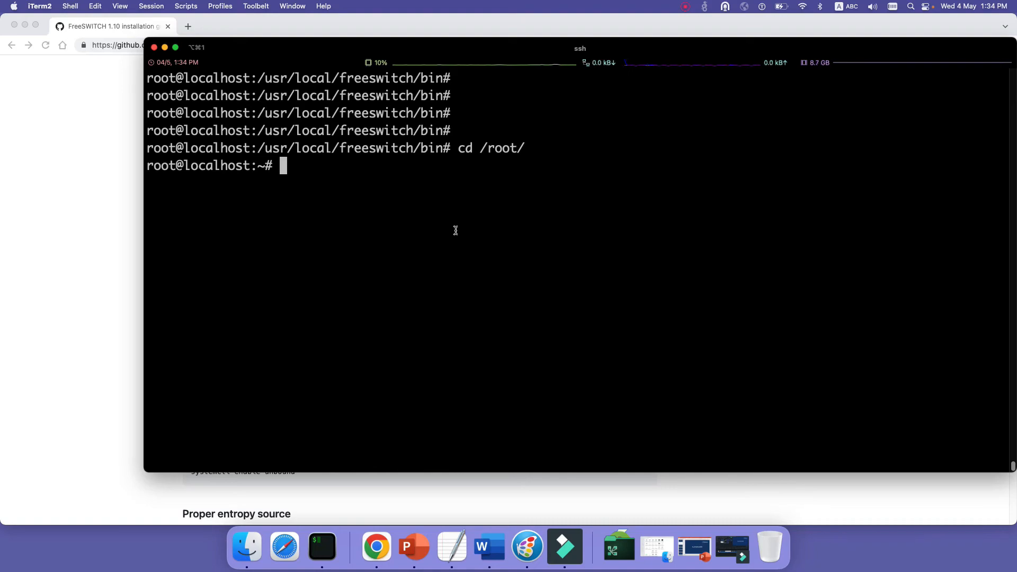
{"action": "type", "text": "fs_cli"}
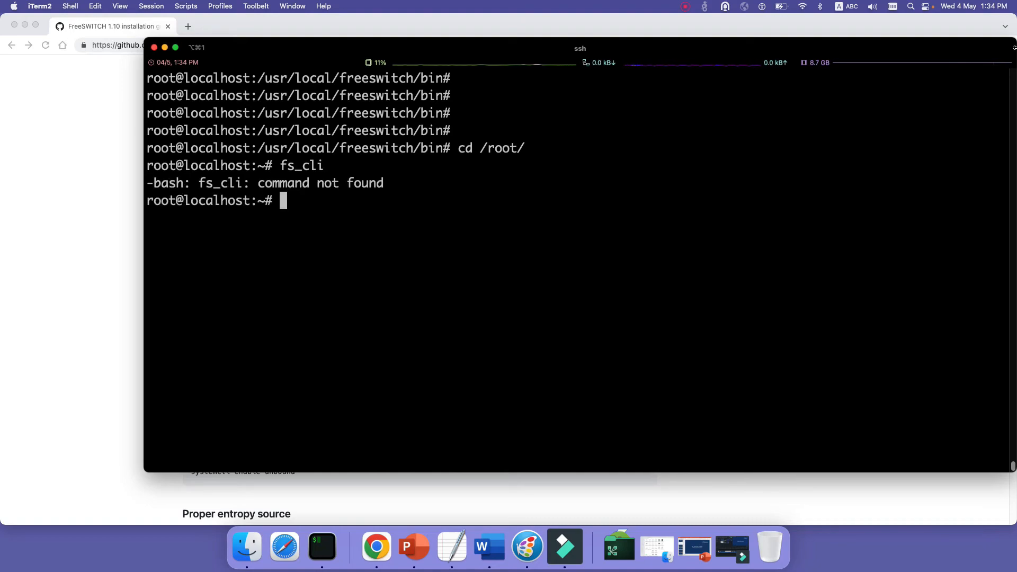
Create ~/.bash_profile in vim with the PATH lines, then save and quit.
{"action": "left_click", "coordinate": [469, 222]}
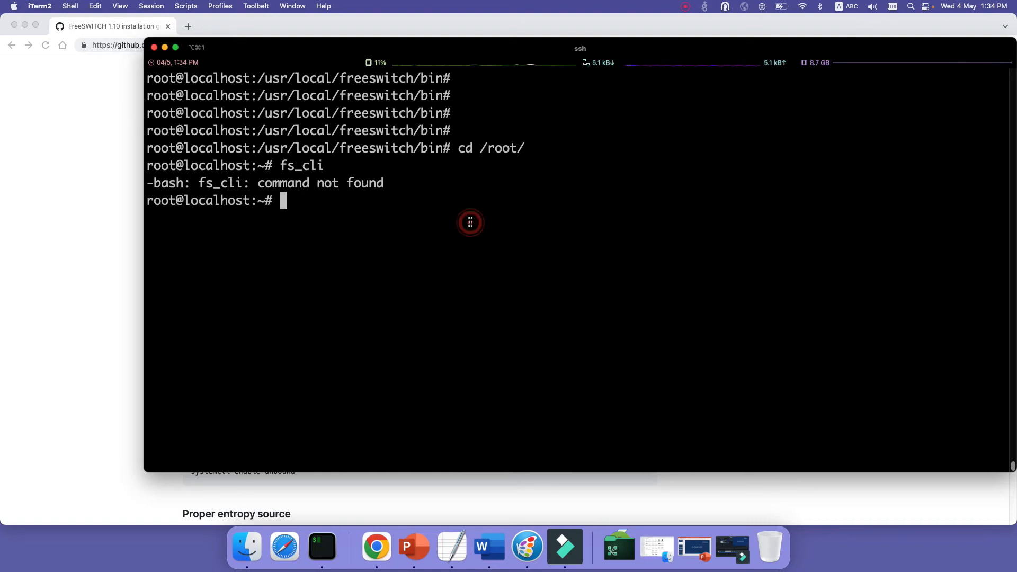
{"action": "type", "text": "vim ~/.bash_profile"}
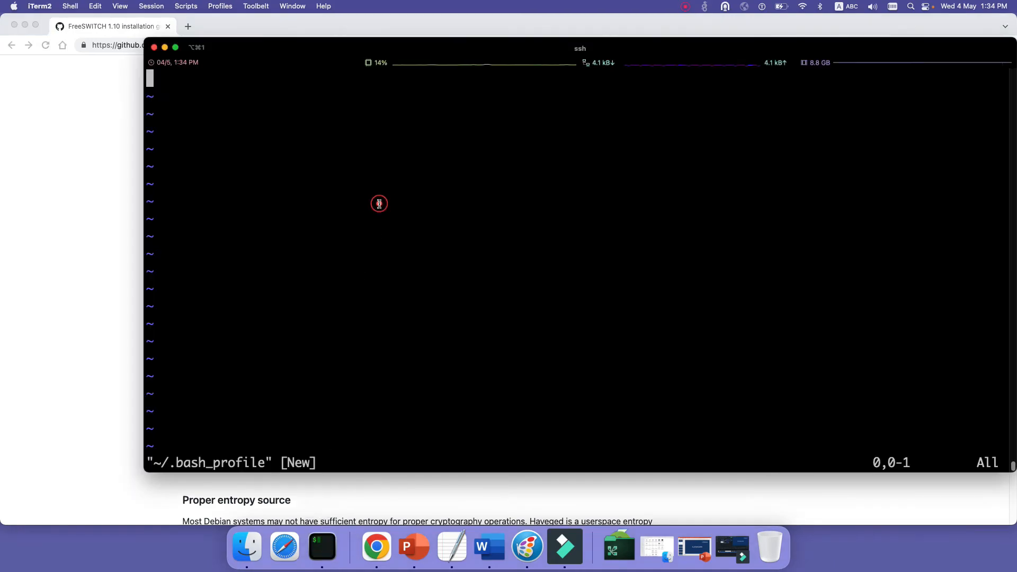
{"action": "key", "text": "i"}
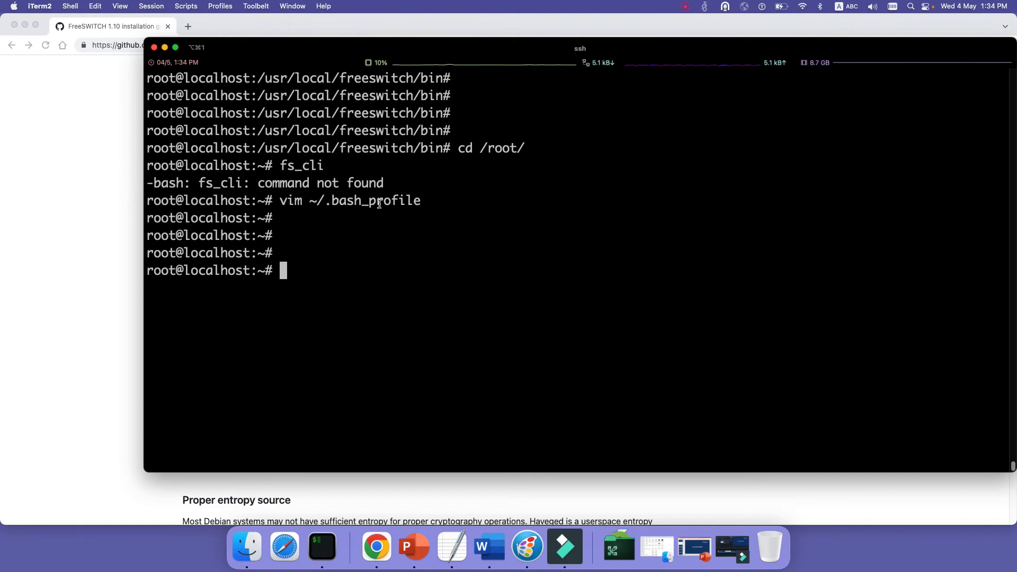
{"action": "type", "text": "exit"}
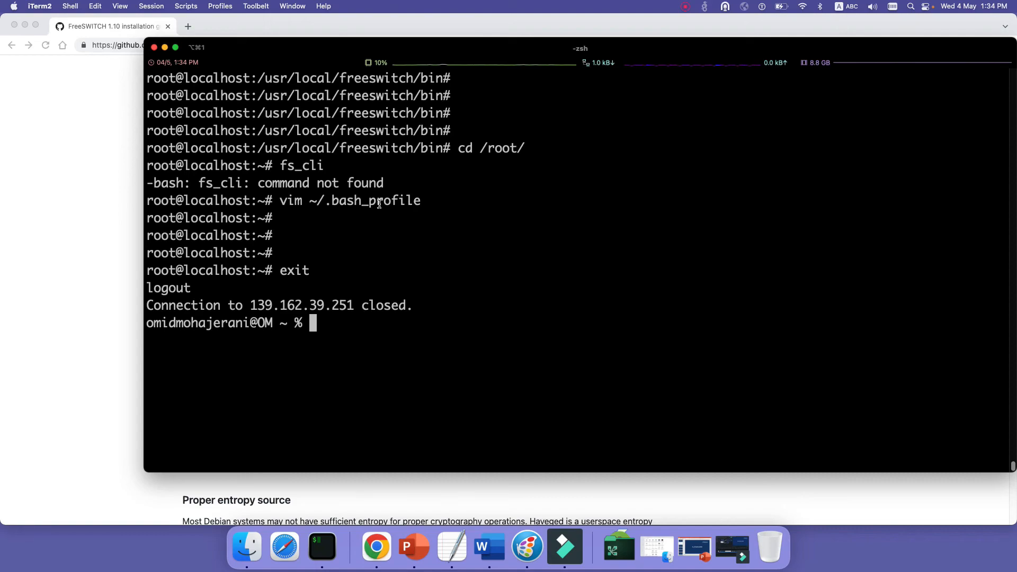
{"action": "type", "text": "ssh root@139.162.39.251"}
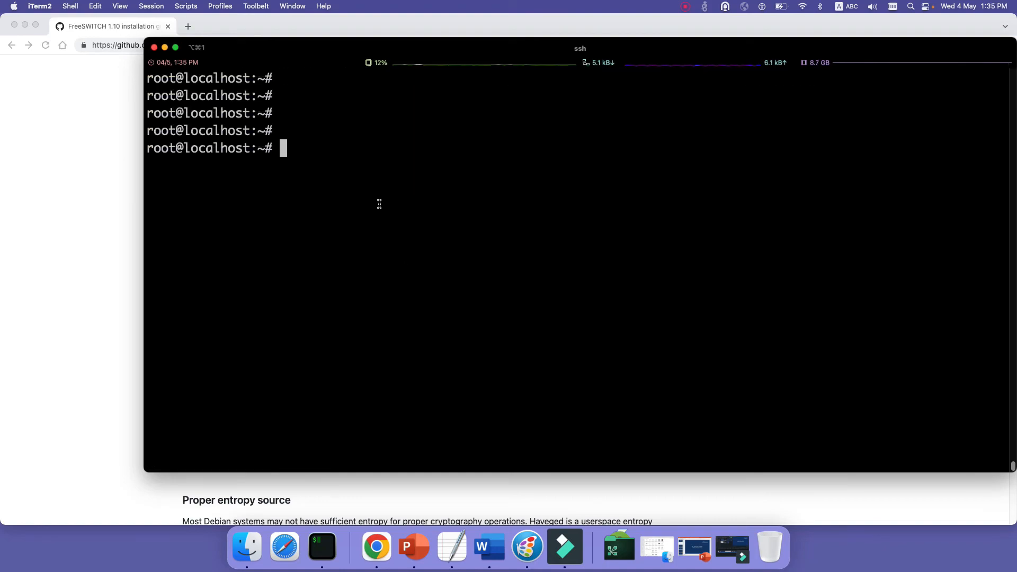
{"action": "type", "text": "pwd"}
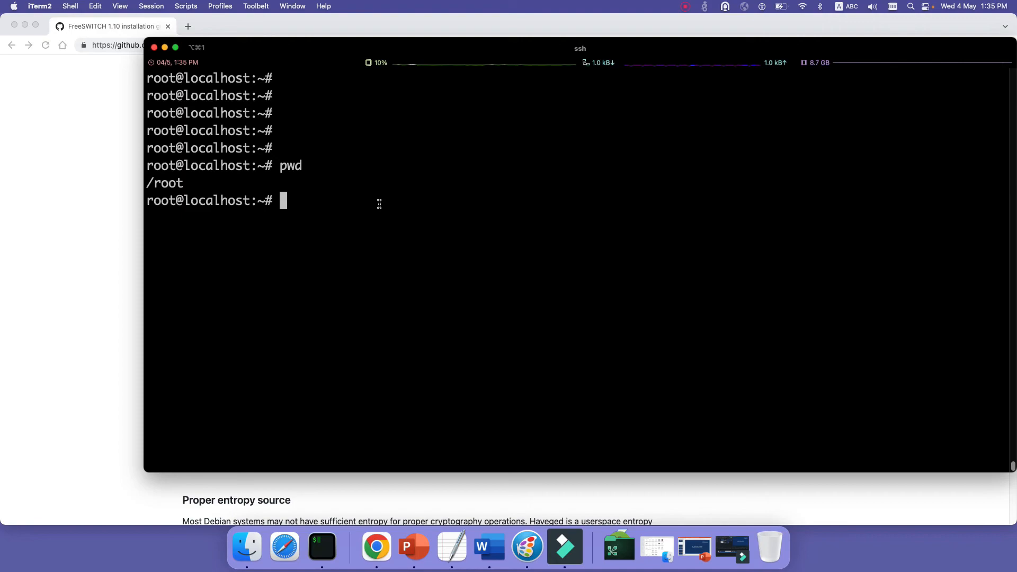
Launch fs_cli directly from /root, reaching the freeswitch@localhost console.
{"action": "type", "text": "fs"}
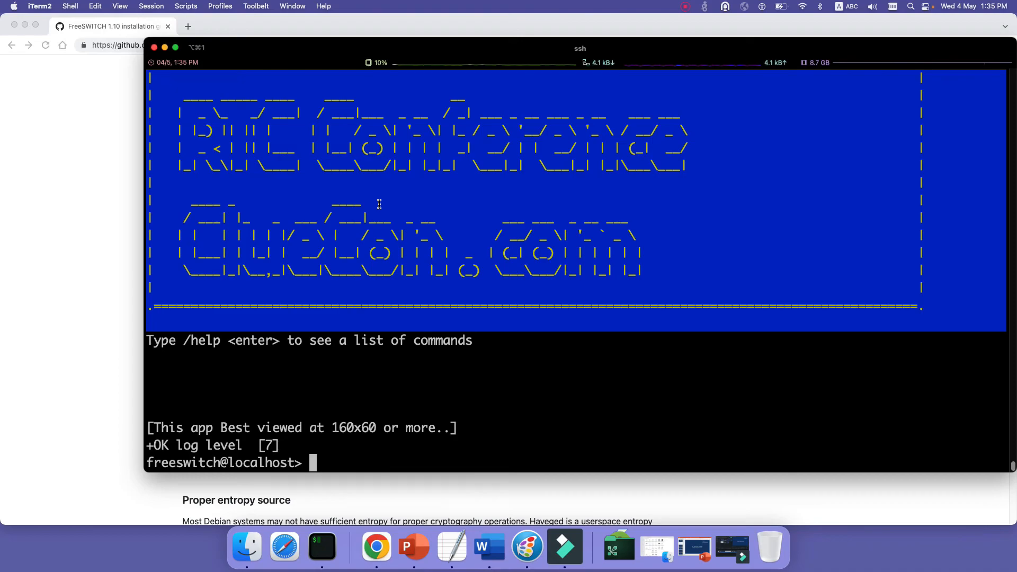
{"action": "type", "text": "..."}
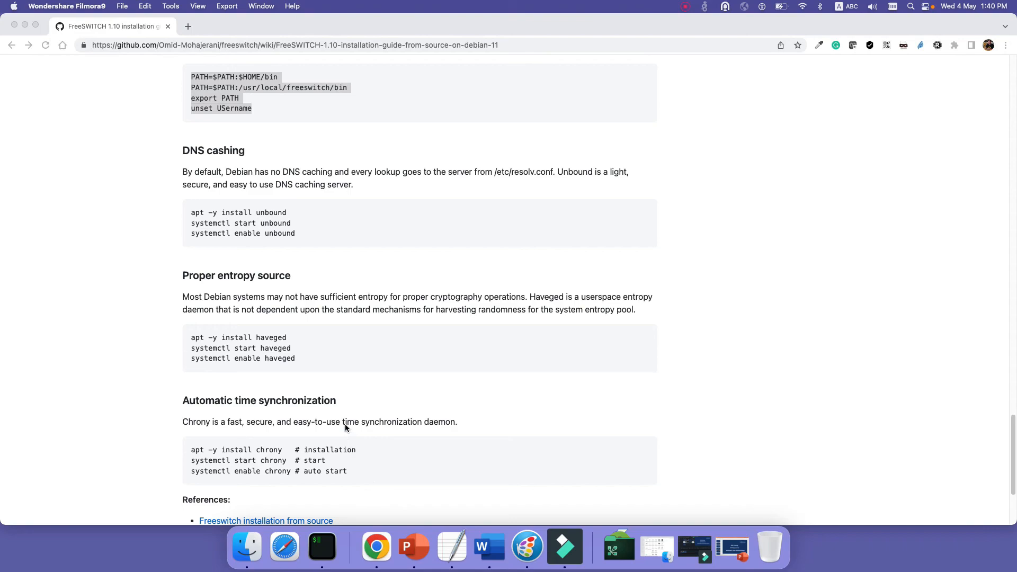
{"action": "mouse_move", "coordinate": [346, 350]}
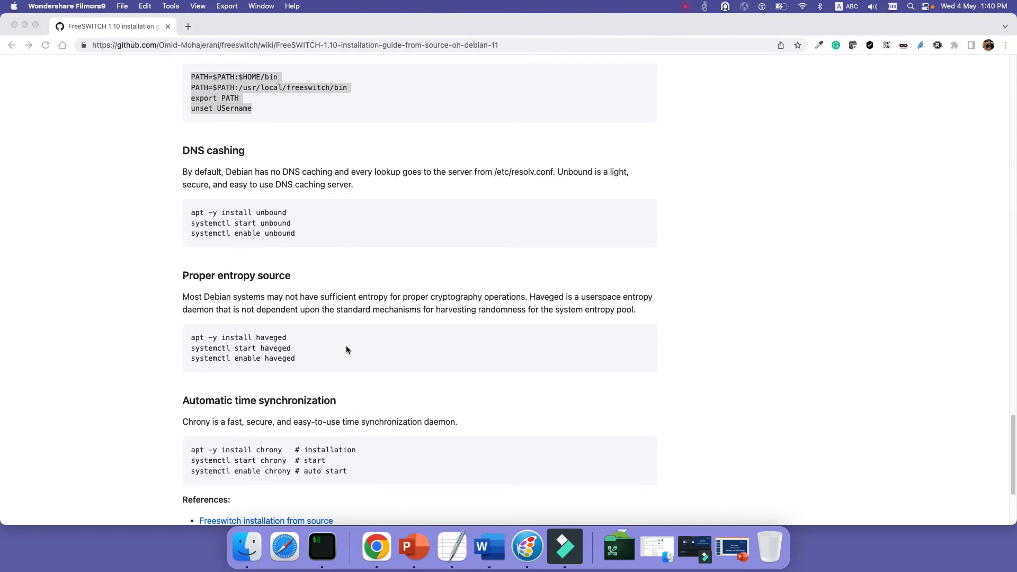
{"action": "scroll", "scroll_direction": "down", "scroll_amount": 3}
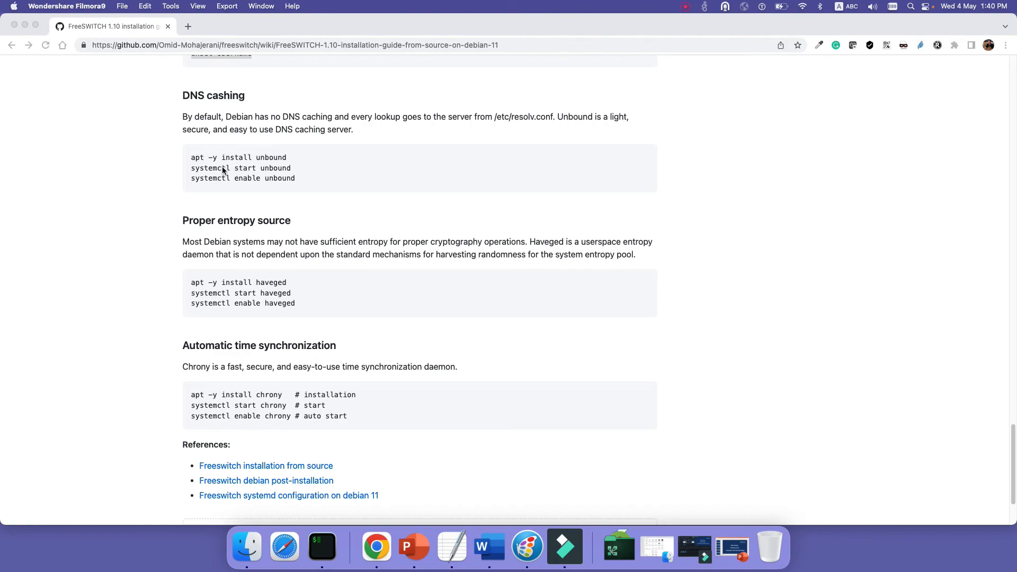
{"action": "mouse_move", "coordinate": [258, 281]}
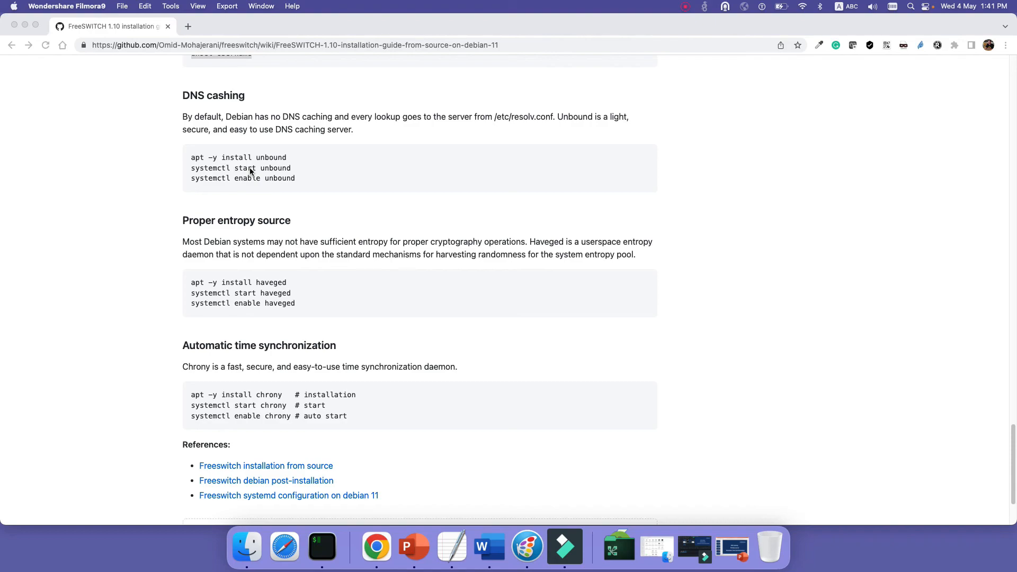
{"action": "mouse_move", "coordinate": [233, 243]}
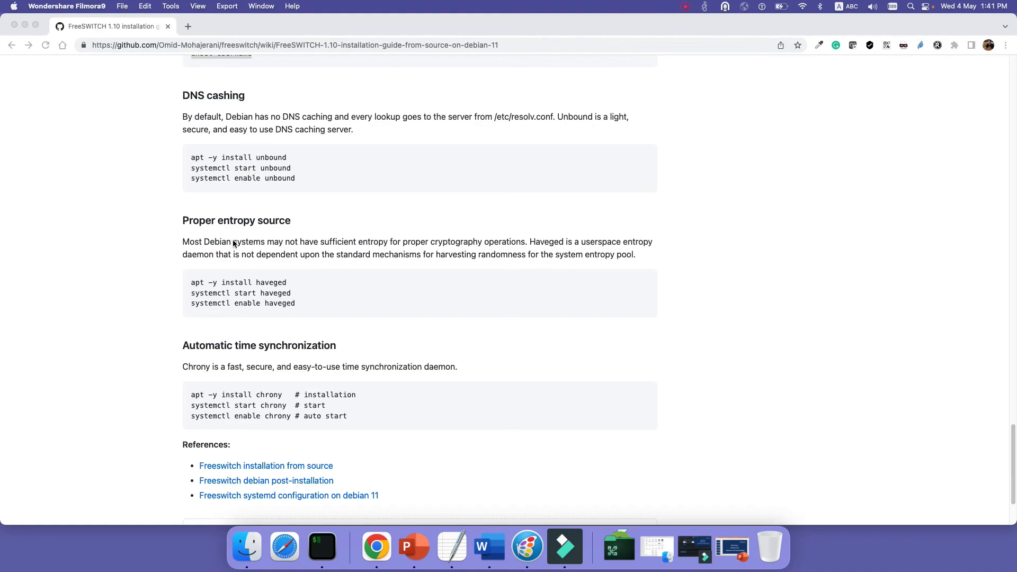
{"action": "mouse_move", "coordinate": [234, 245]}
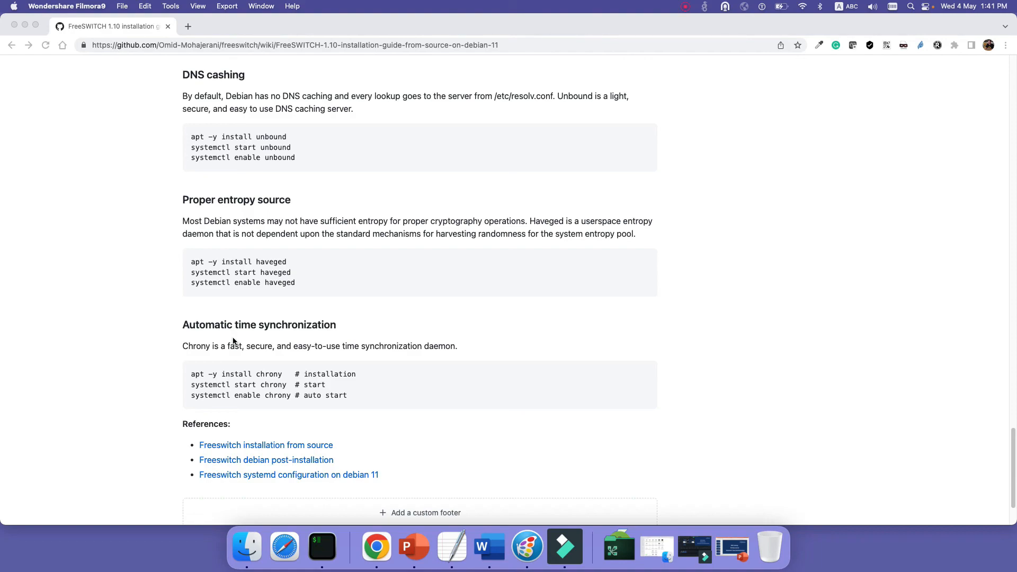
{"action": "mouse_move", "coordinate": [256, 377]}
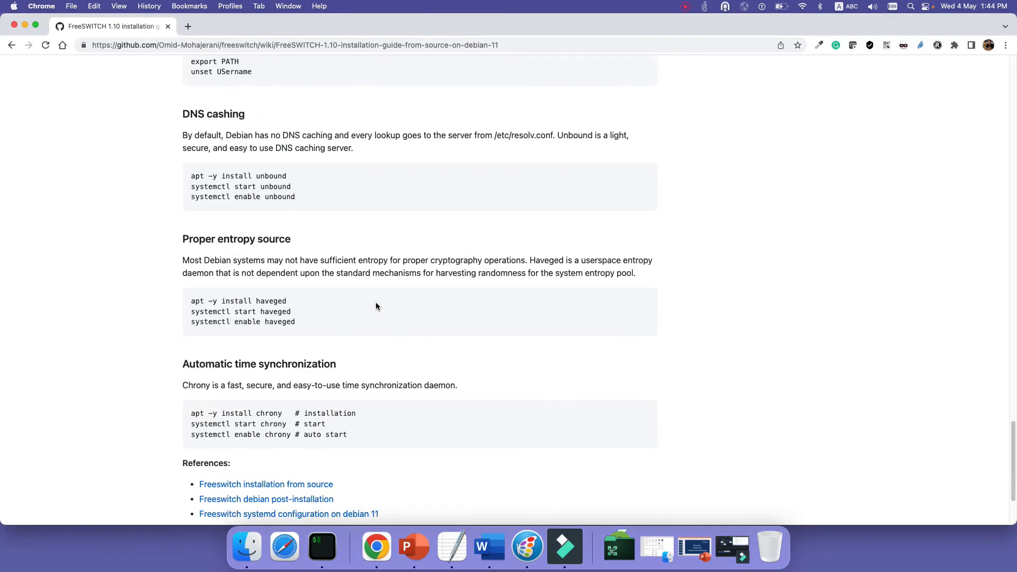
{"action": "mouse_move", "coordinate": [299, 208]}
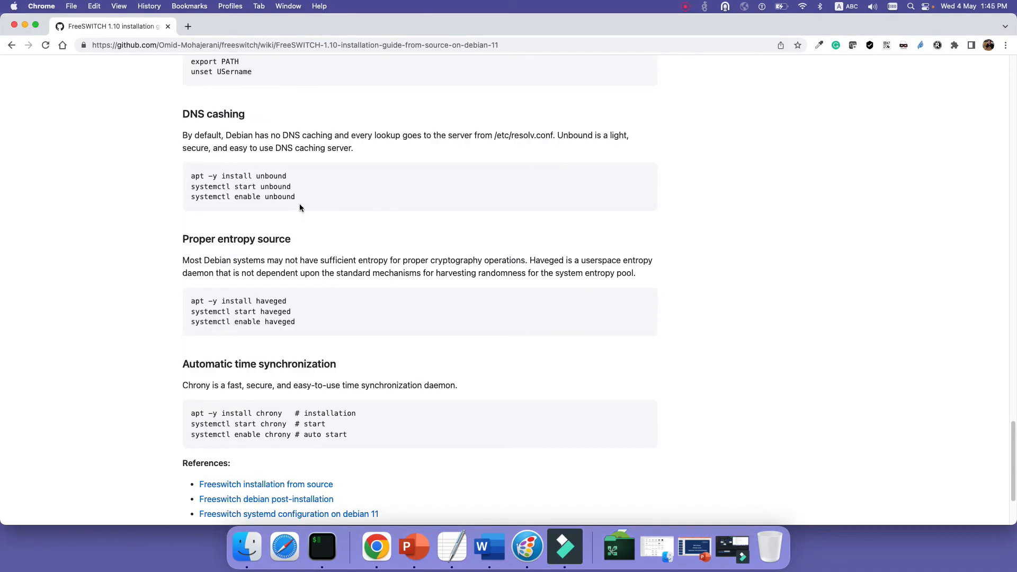
{"action": "left_click_drag", "start_coordinate": [190, 176], "coordinate": [296, 197]}
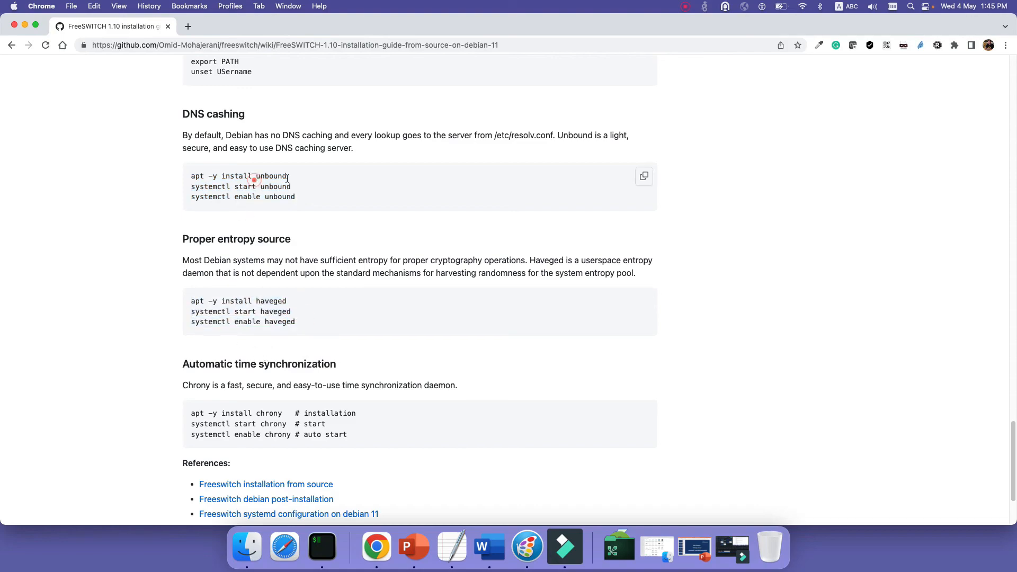
{"action": "double_click", "coordinate": [239, 176]}
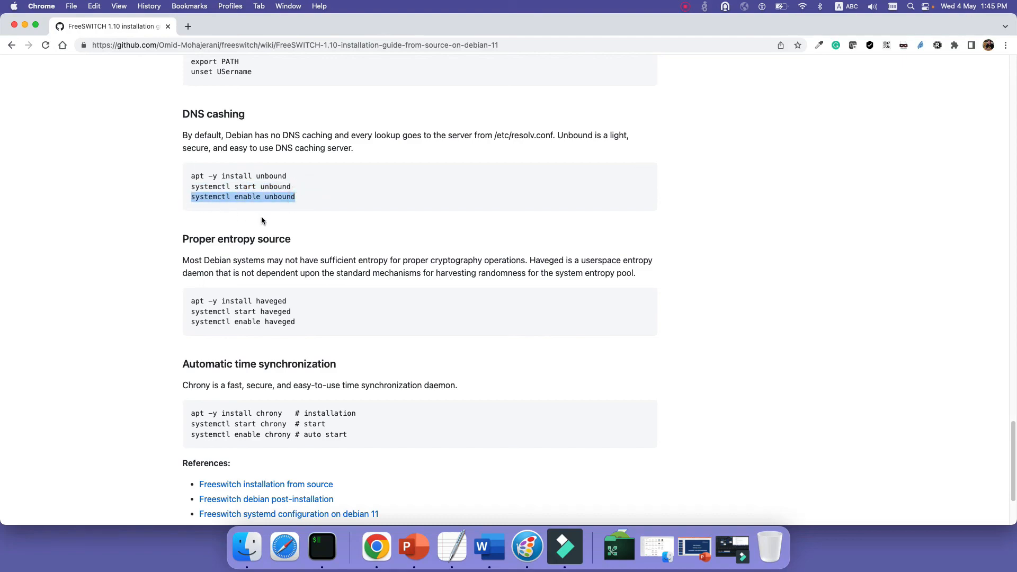
{"action": "left_click", "coordinate": [304, 197]}
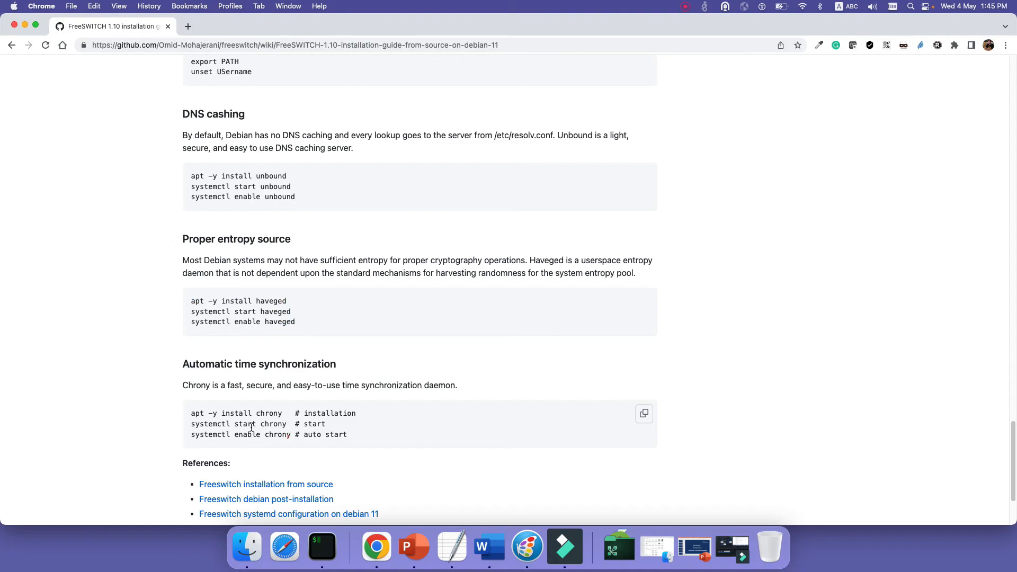
{"action": "left_click_drag", "start_coordinate": [191, 424], "coordinate": [349, 434]}
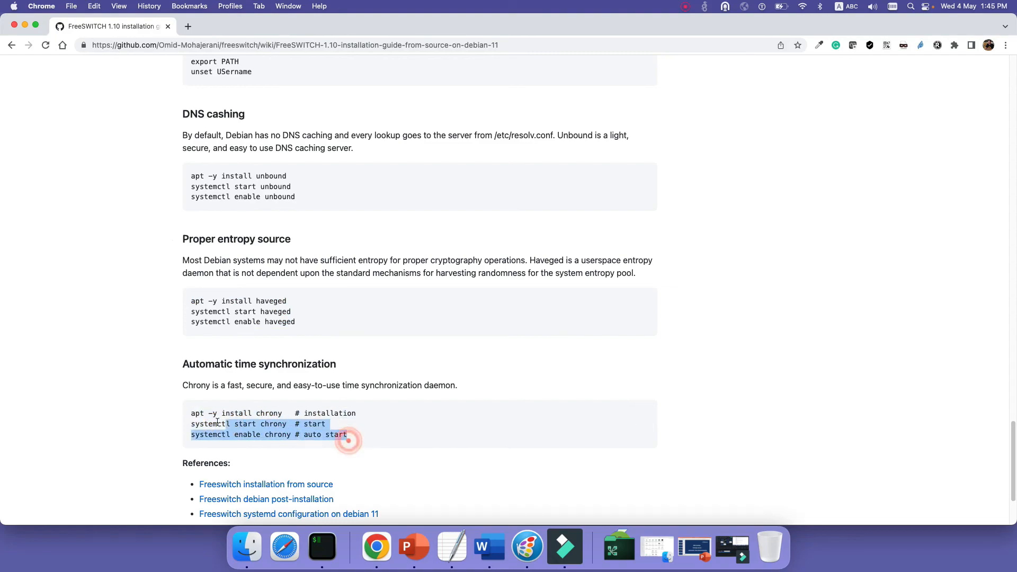